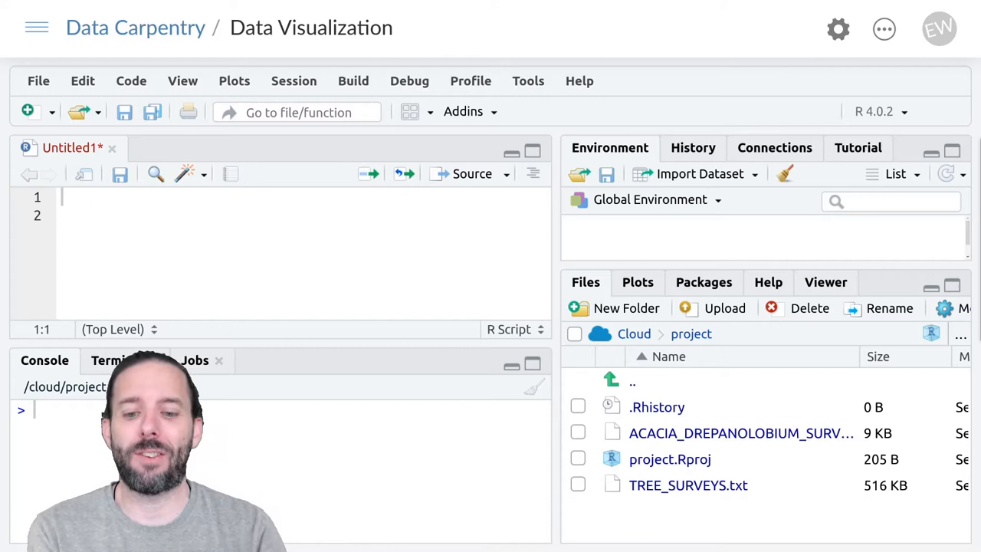
Step: Enter install.packages("ggplot2") at the console prompt without running it yet
{"action": "left_click", "coordinate": [643, 282]}
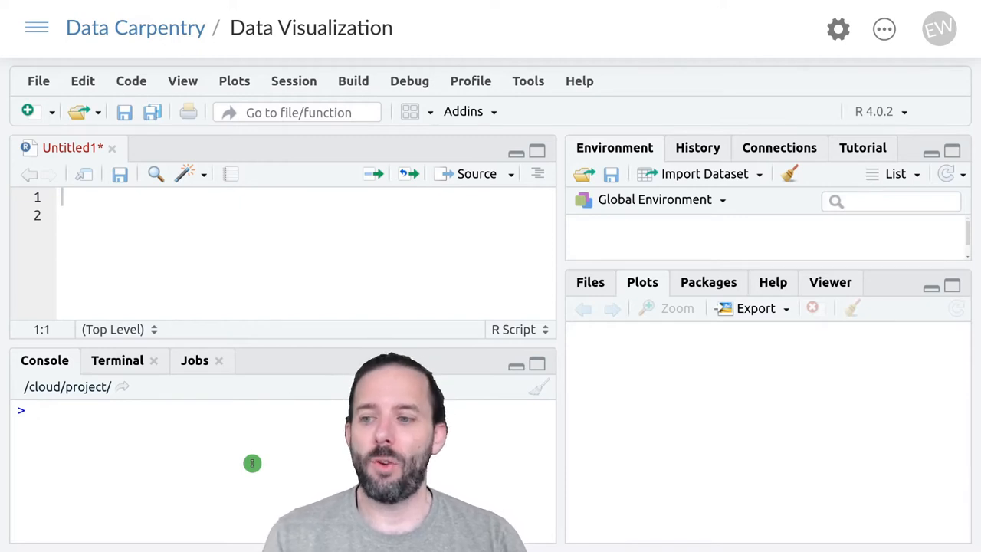
{"action": "type", "text": "install"}
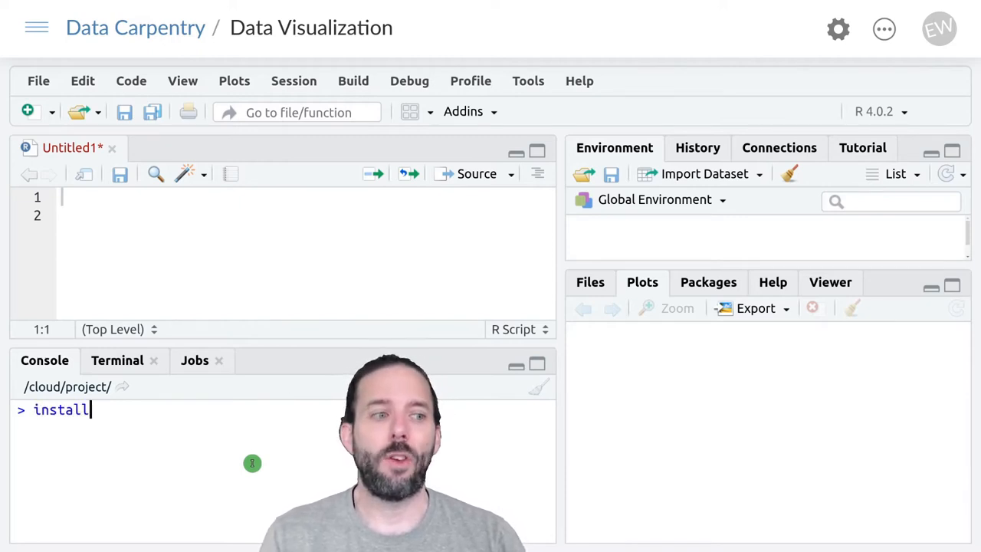
{"action": "type", "text": ".pac"}
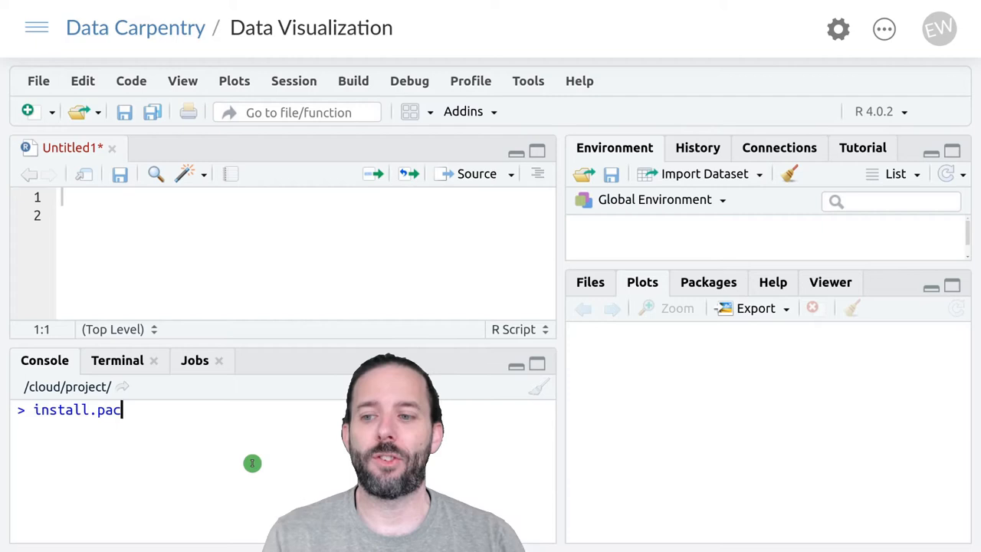
{"action": "type", "text": "kages()"}
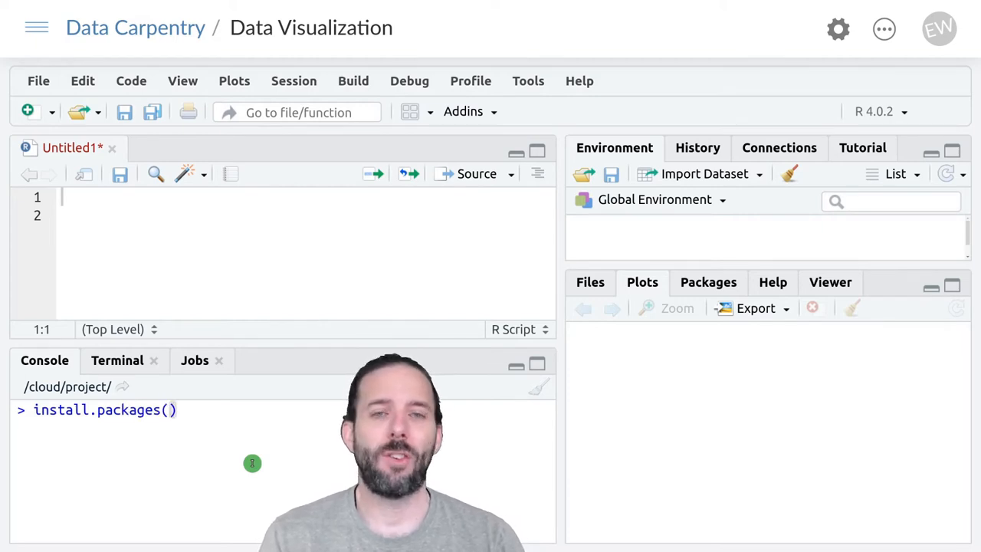
{"action": "type", "text": "\"\""}
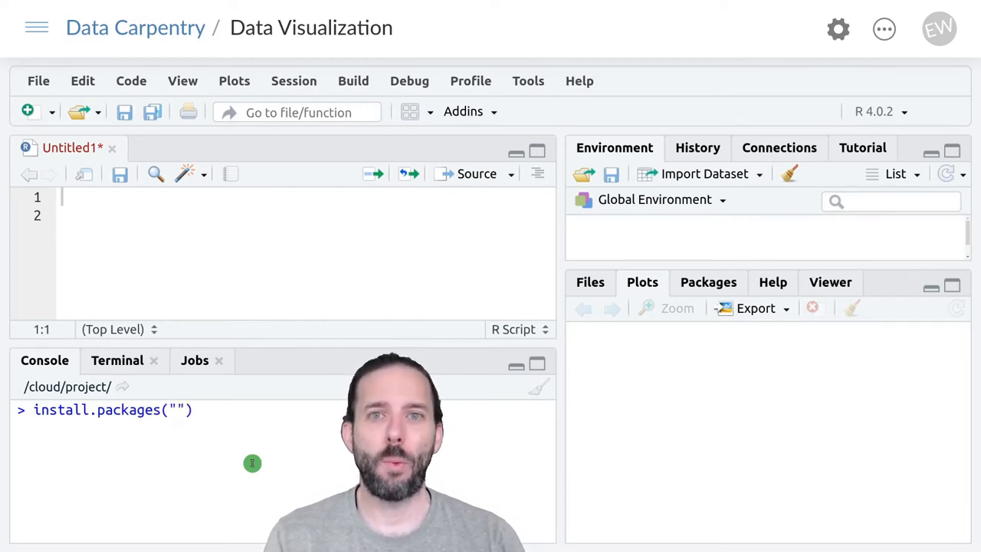
{"action": "type", "text": "ggplot2"}
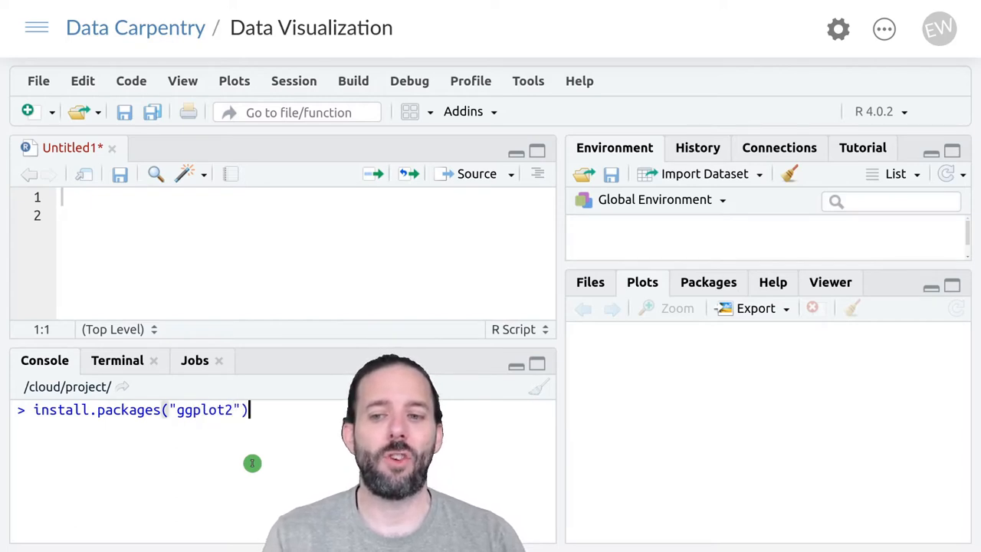
Step: Run the ggplot2 install to completion and return to the Files listing
{"action": "key", "text": "Return"}
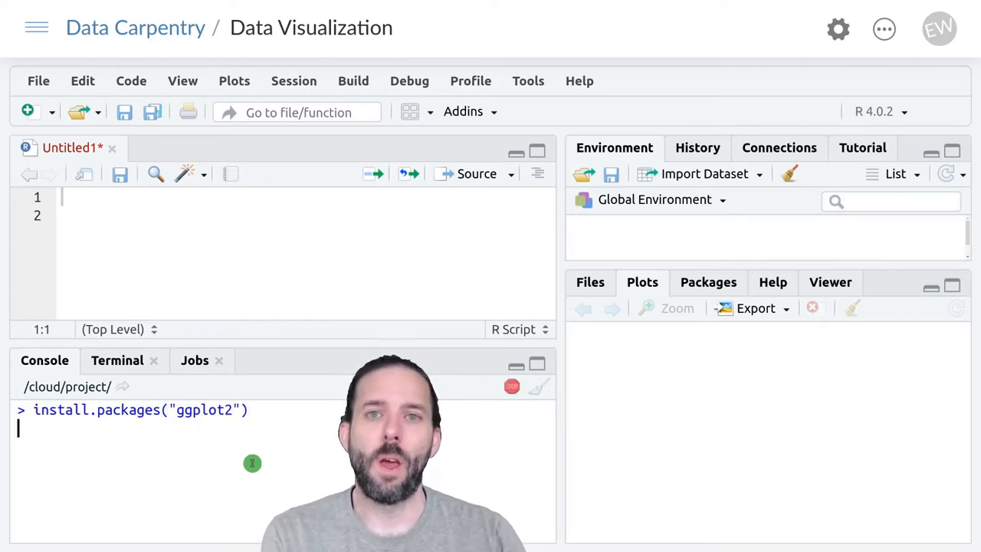
{"action": "key", "text": "Return"}
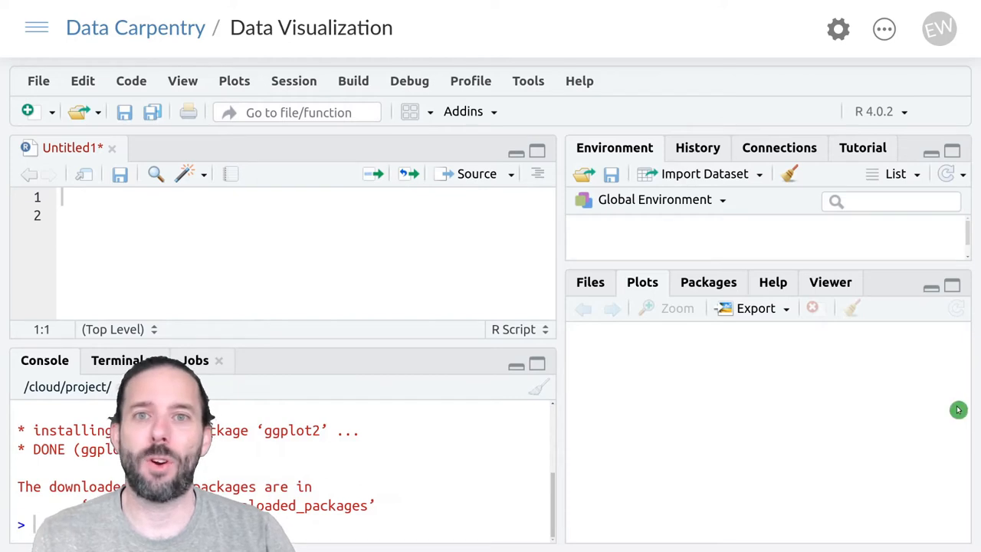
{"action": "left_click", "coordinate": [589, 282]}
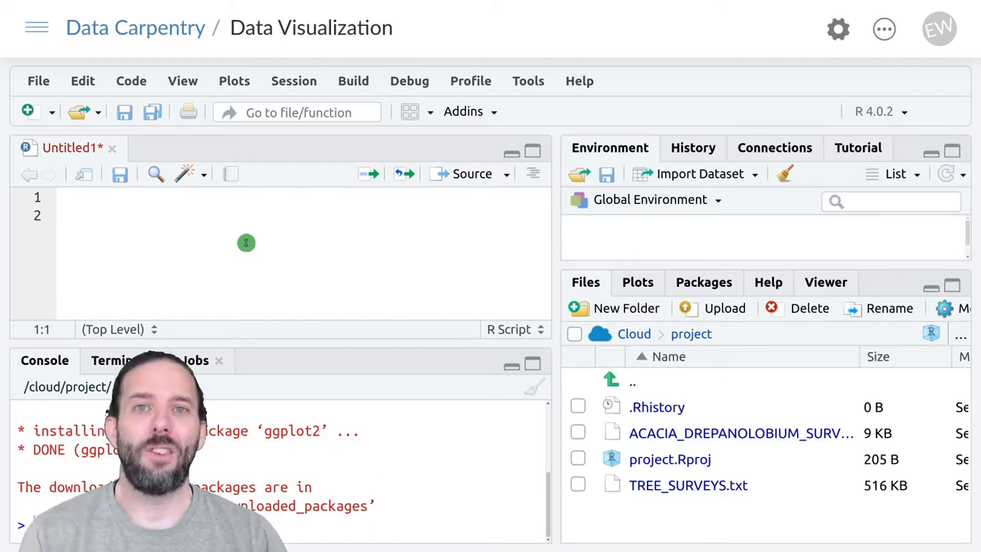
Step: Add library(ggplot2) to the Untitled1 script and run it to load the package
{"action": "type", "text": "libra"}
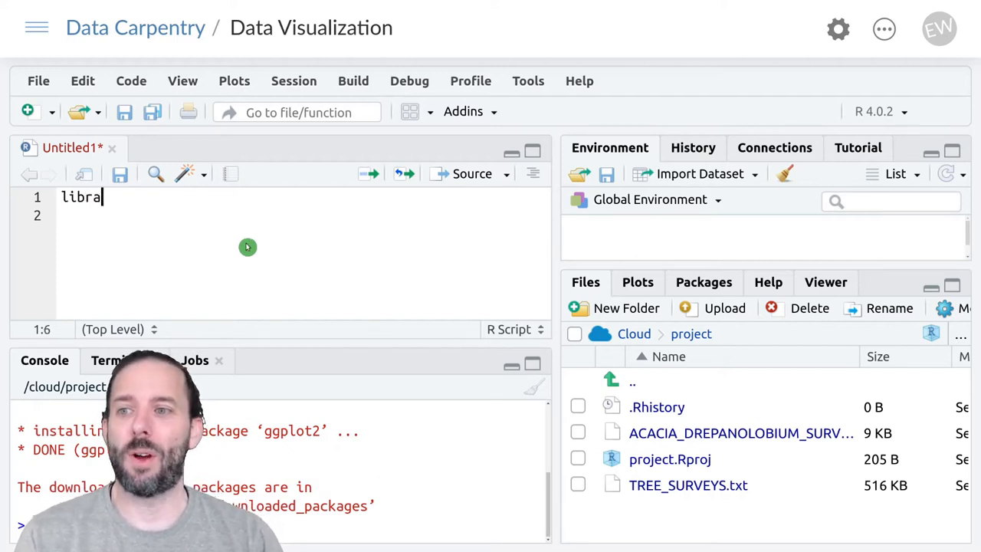
{"action": "type", "text": "ry()"}
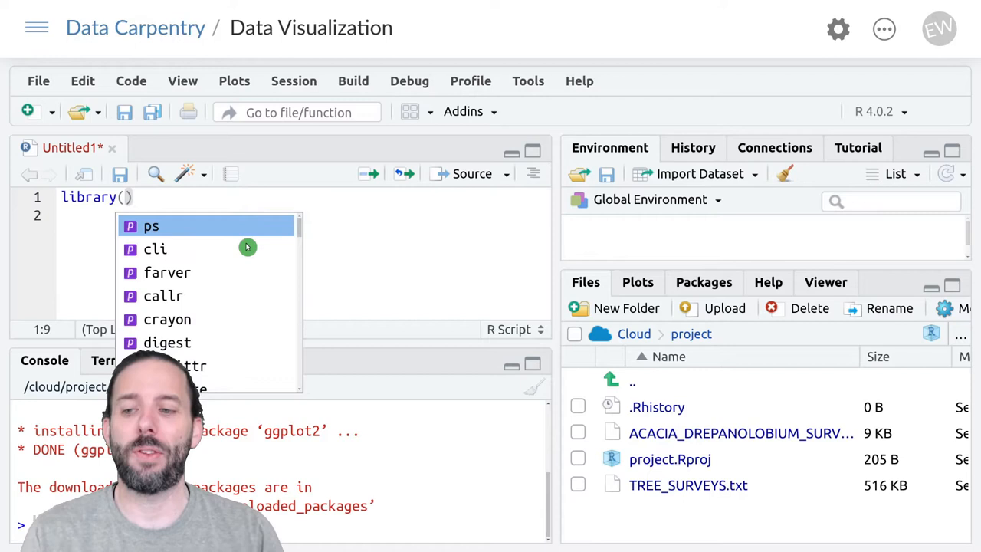
{"action": "type", "text": "ggplot2"}
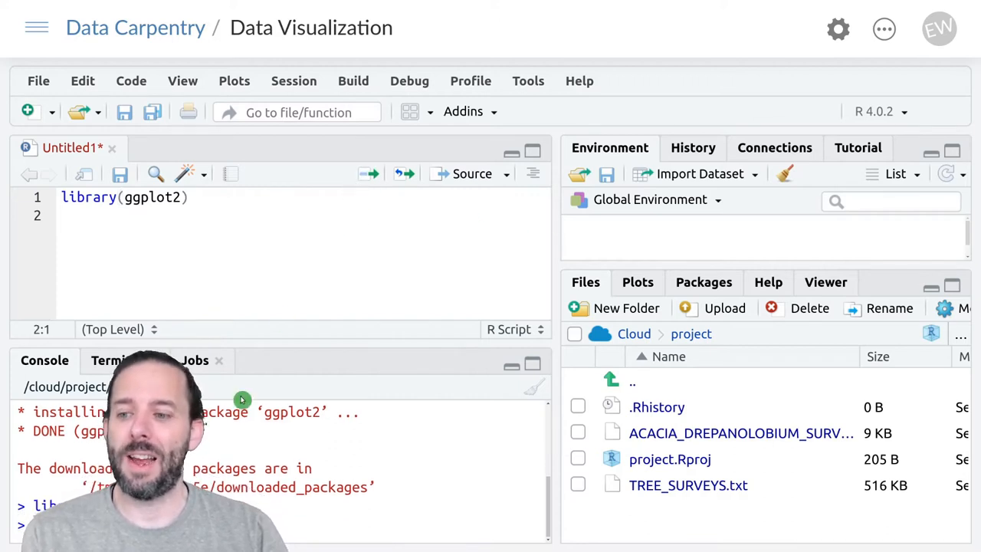
{"action": "key", "text": "Return"}
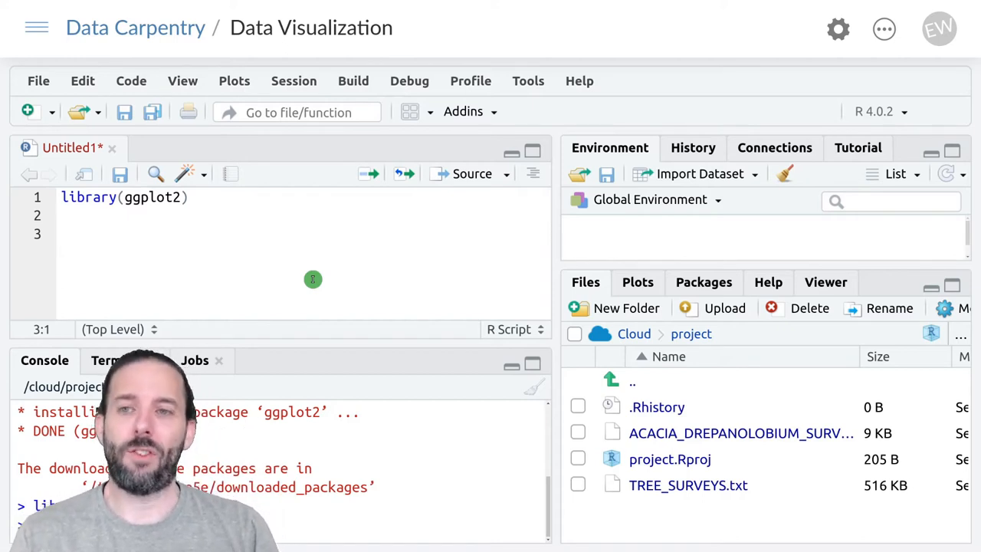
Step: Write acacia <- read.csv("ACACIA_DREPANOLOBIUM_SURVEY.txt", leaving the call open for more arguments
{"action": "type", "text": "aca"}
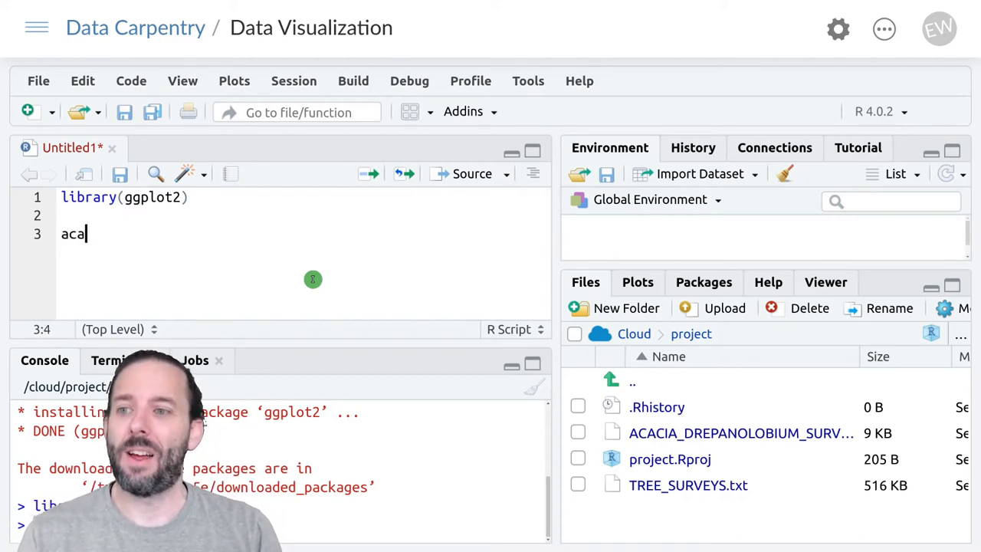
{"action": "type", "text": "cia"}
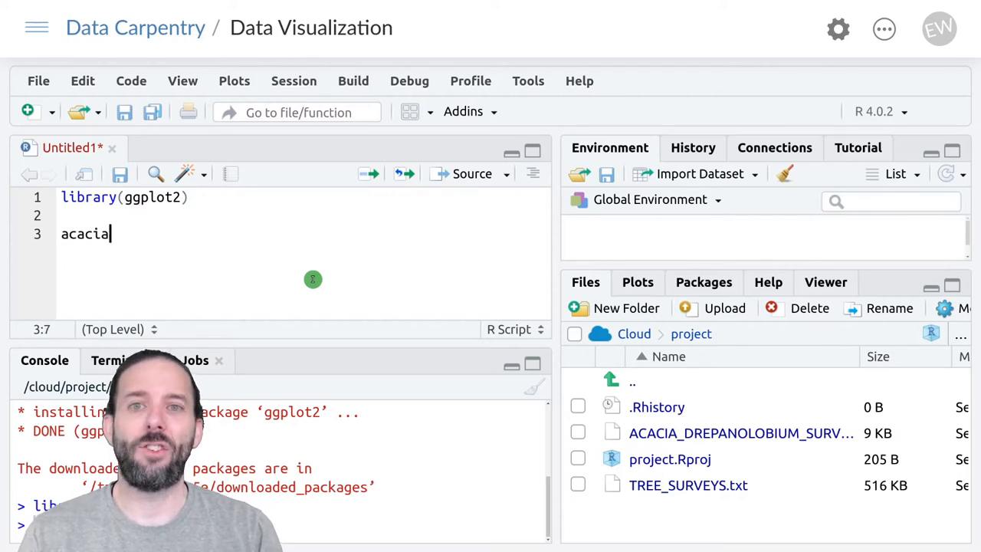
{"action": "type", "text": "<-"}
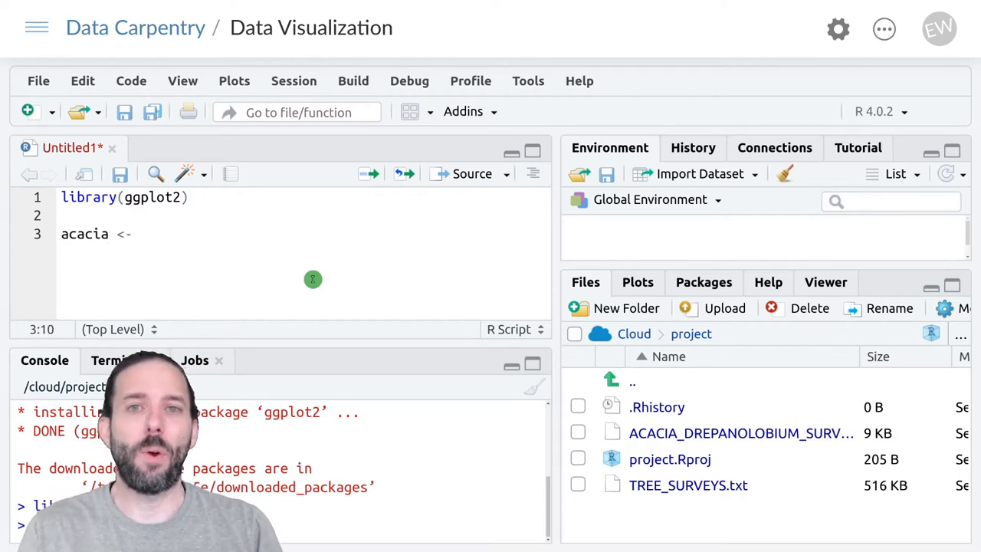
{"action": "type", "text": "read.csv("}
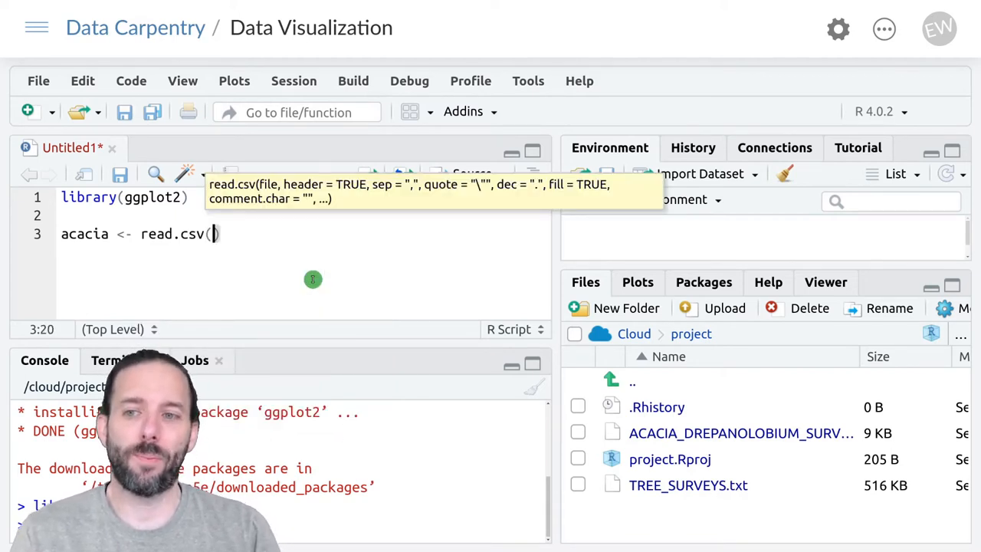
{"action": "type", "text": "\"\""}
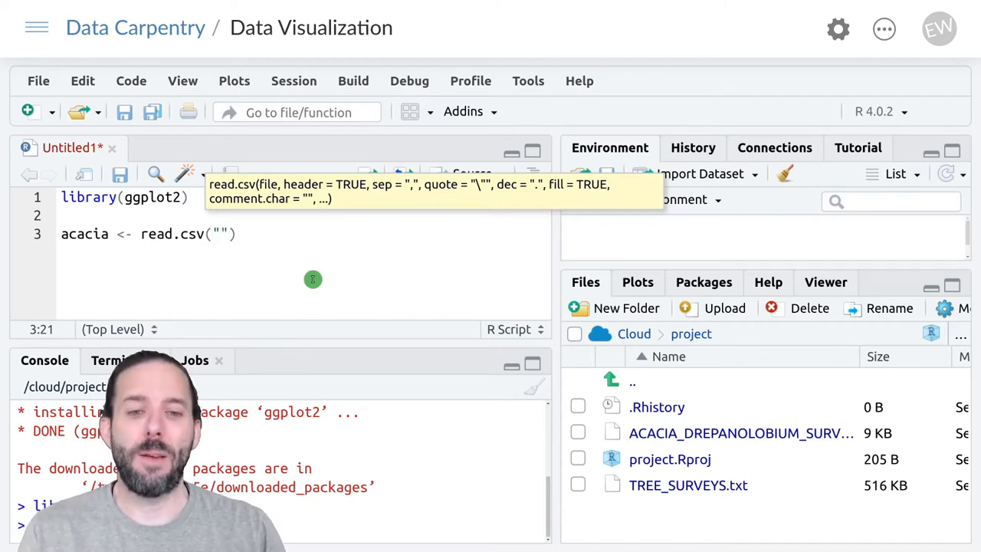
{"action": "type", "text": "Ac"}
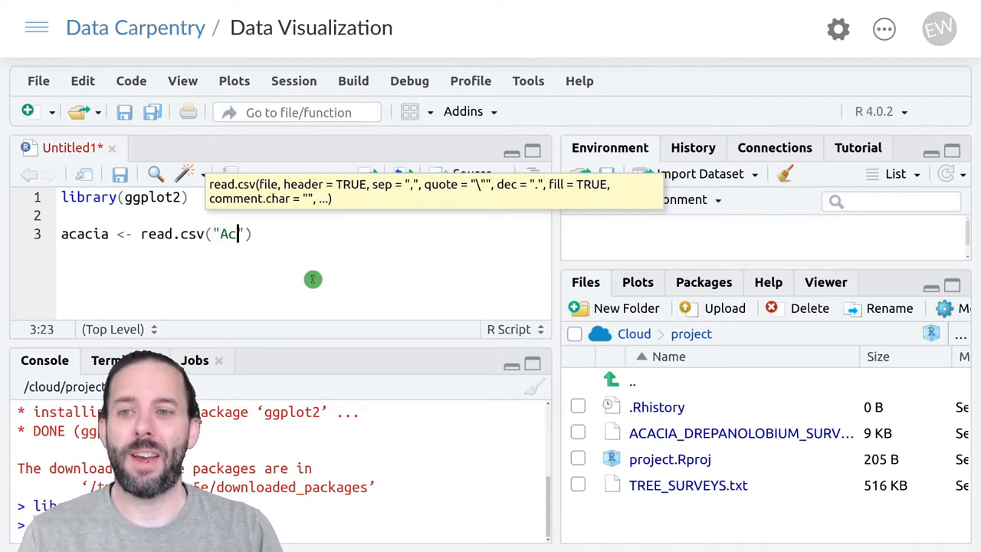
{"action": "type", "text": "CACIA_DREPANOLOBIUM_SURVEY.txt"}
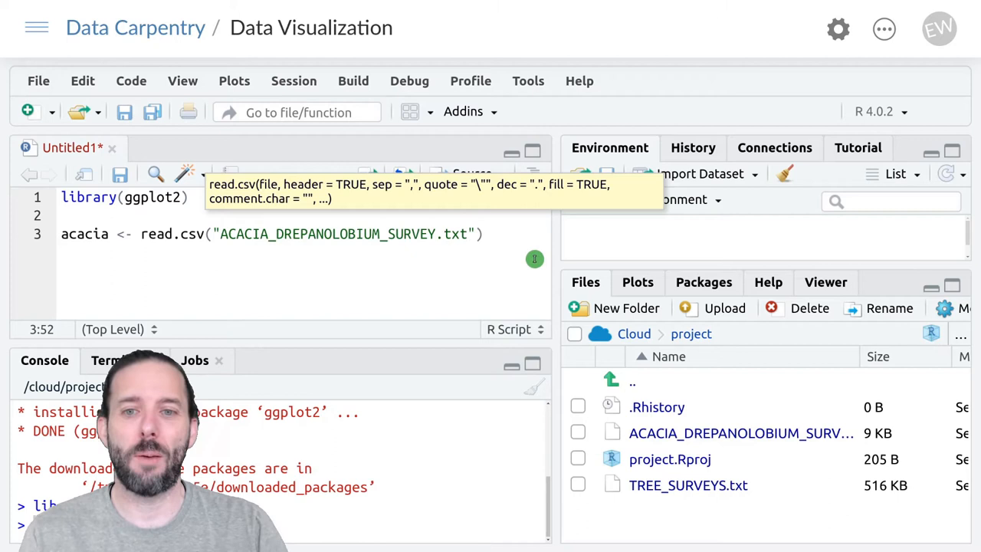
{"action": "type", "text": ","}
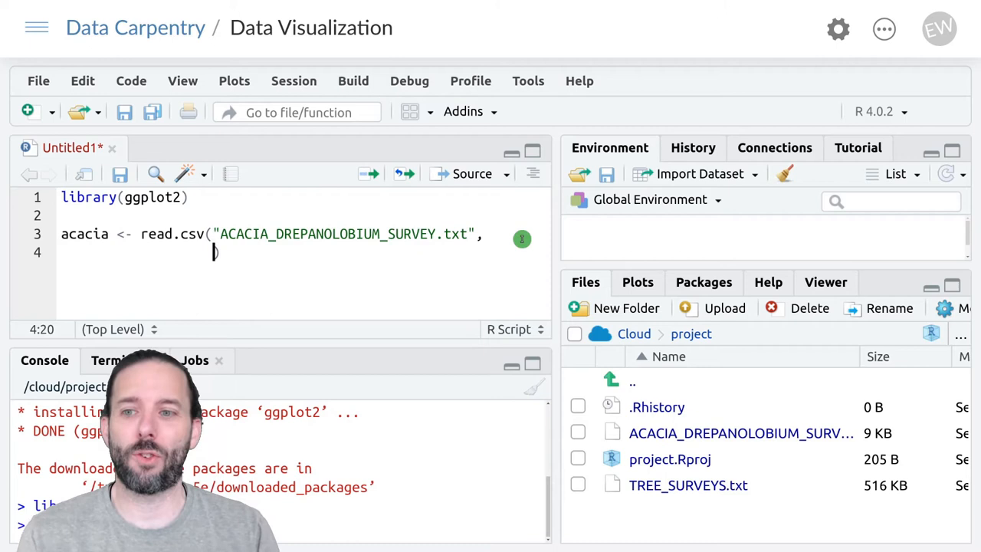
Step: Add the sep = "\t" argument so the survey is read as tab-separated
{"action": "type", "text": "sep"}
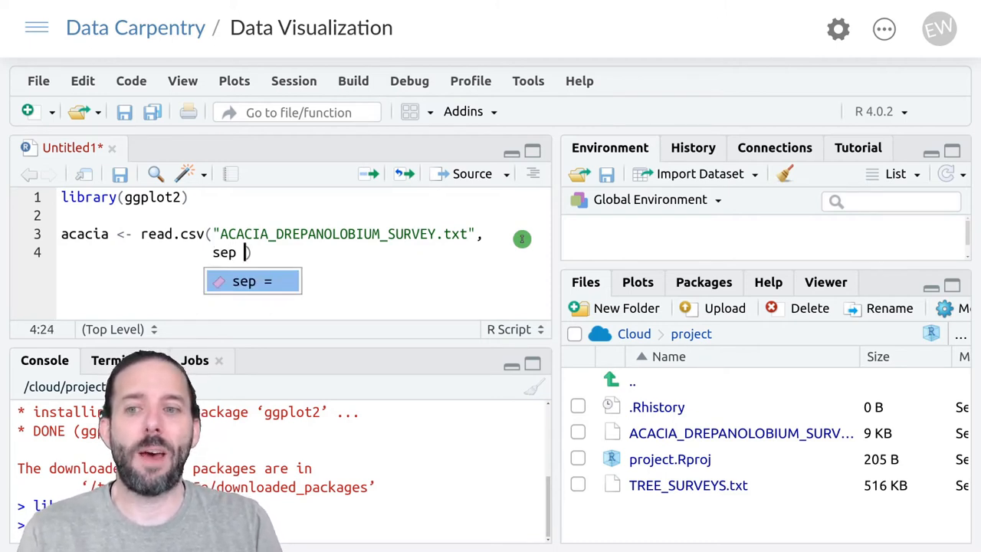
{"action": "type", "text": "= \"\\t\""}
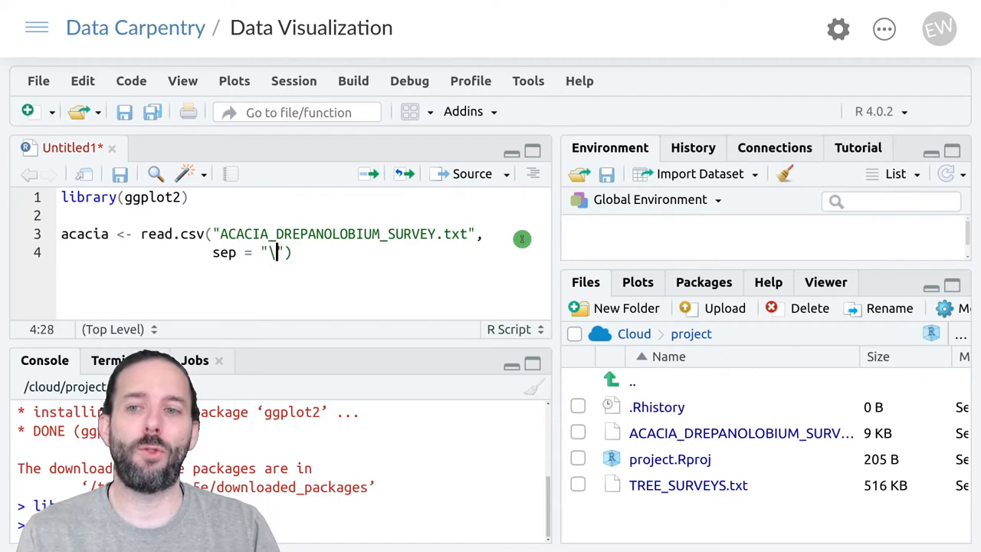
{"action": "type", "text": "t"}
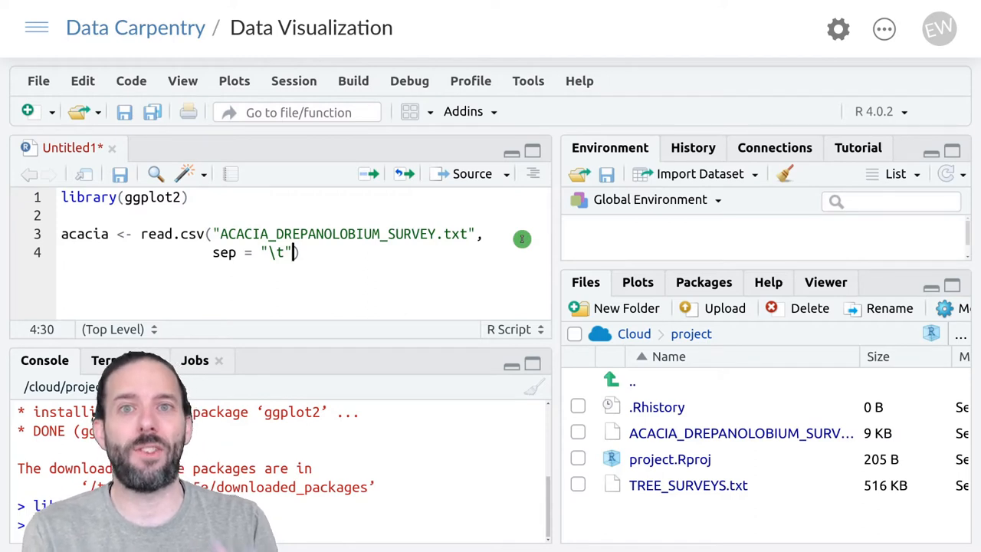
{"action": "type", "text": ","}
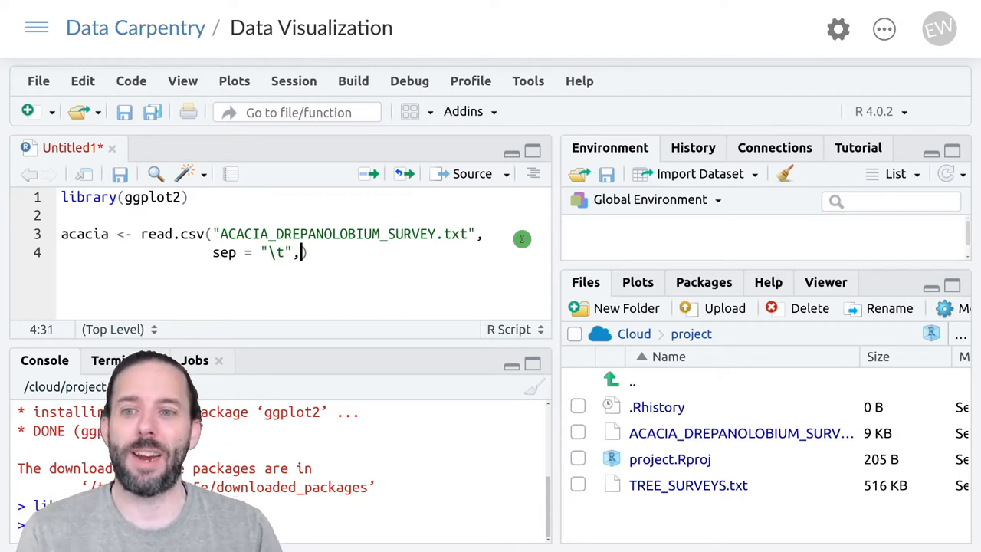
{"action": "key", "text": "Return"}
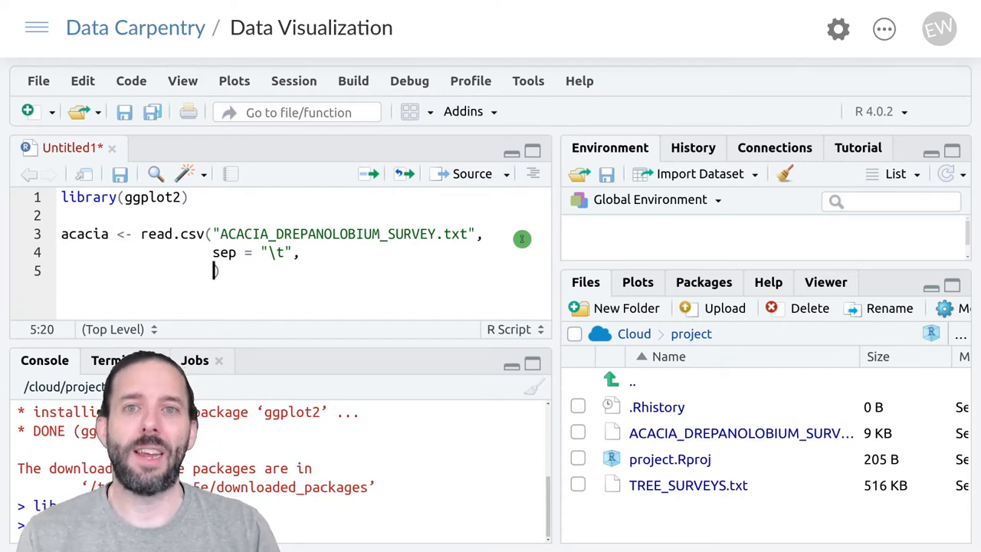
Step: Add na.strings = c("dead") and close the read.csv call, loading 157 observations of 15 variables
{"action": "type", "text": "na.strings ="}
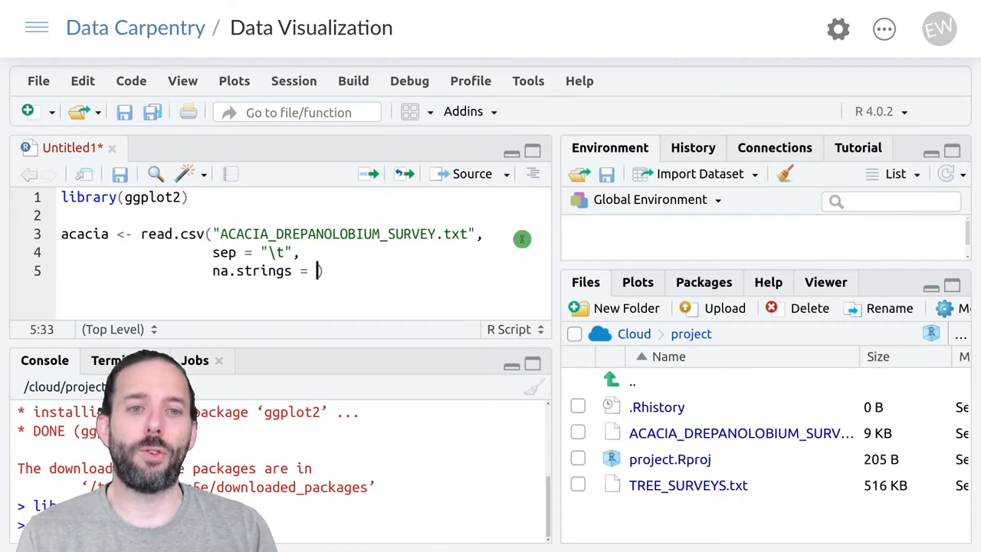
{"action": "type", "text": "c"}
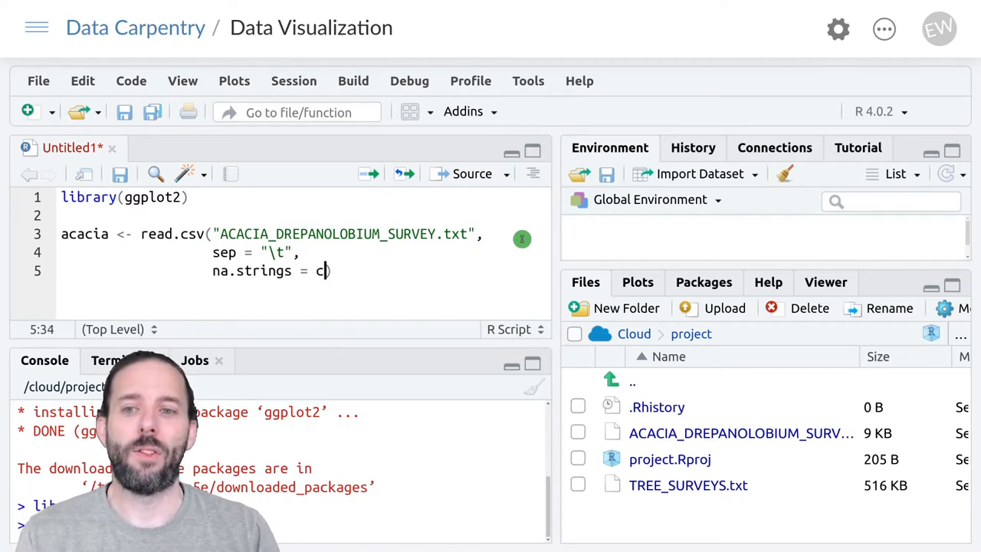
{"action": "type", "text": "(\"\")"}
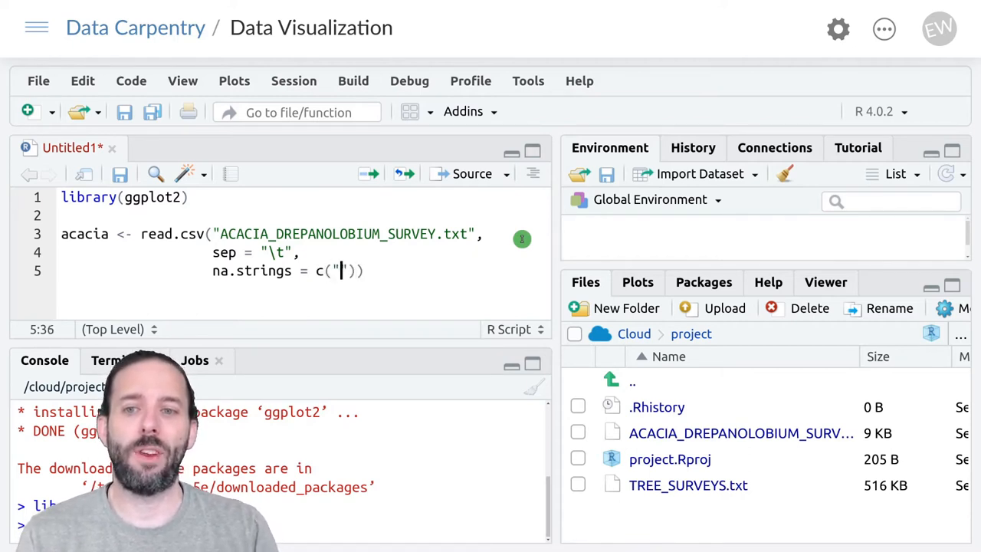
{"action": "type", "text": "dead"}
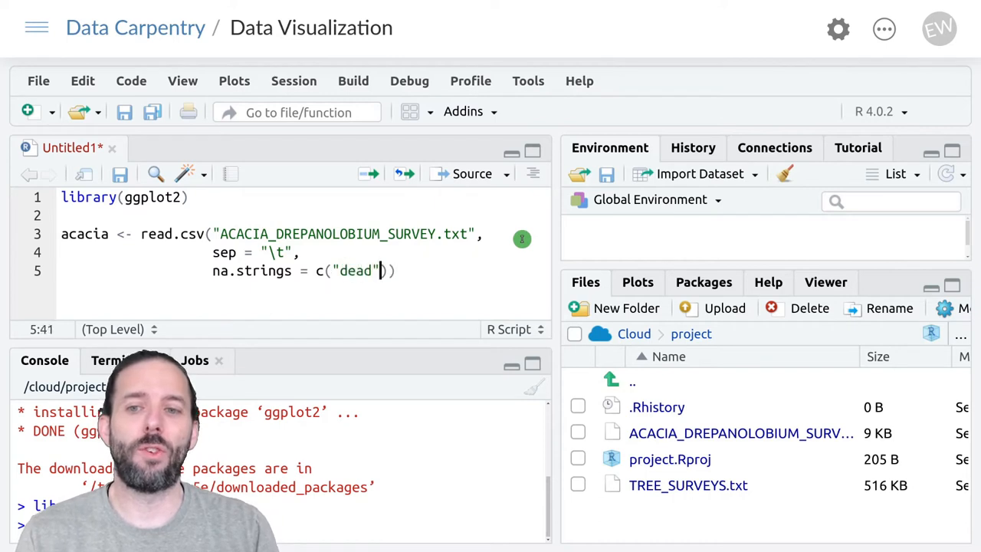
{"action": "type", "text": ")"}
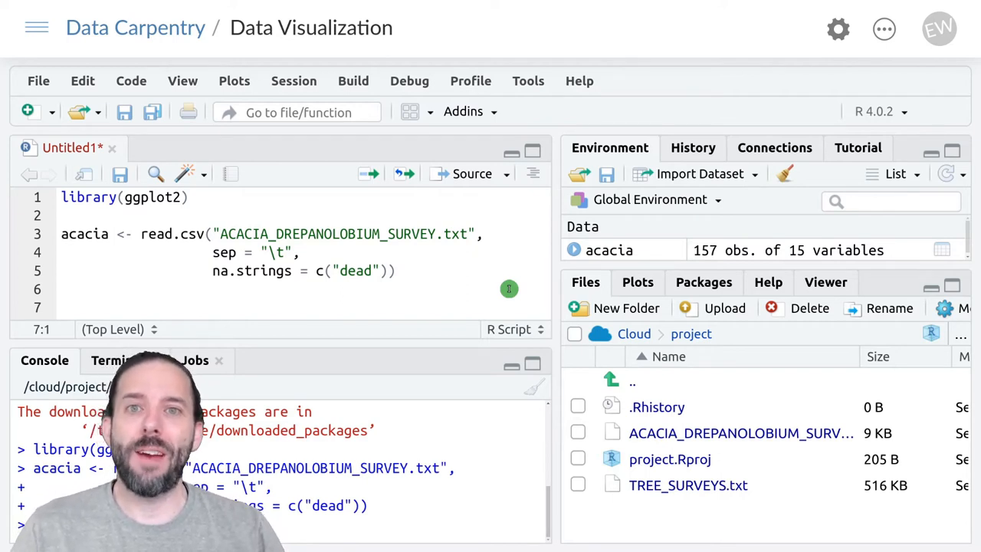
Step: Add an empty ggplot() call on line 7 and run it to draw a blank plot
{"action": "type", "text": "g"}
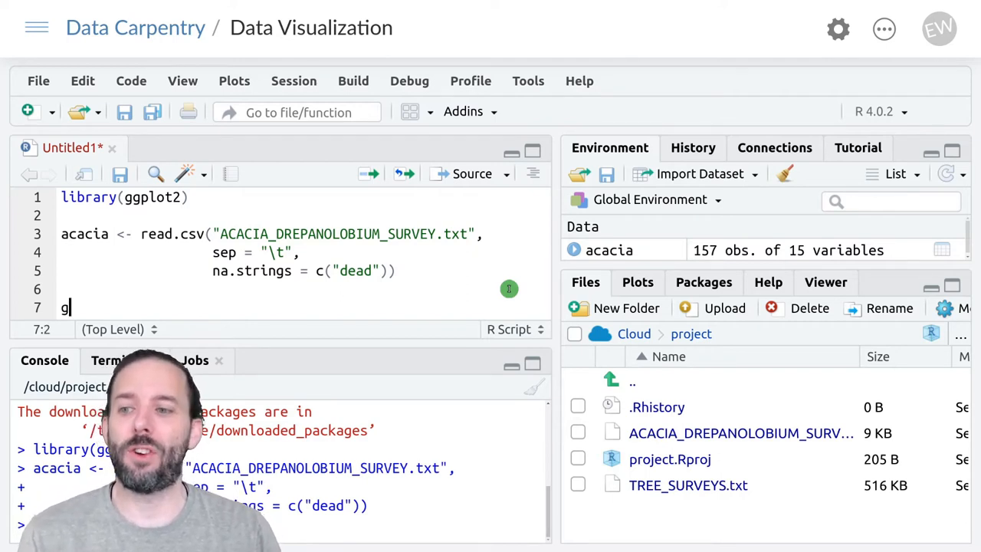
{"action": "type", "text": "gplot"}
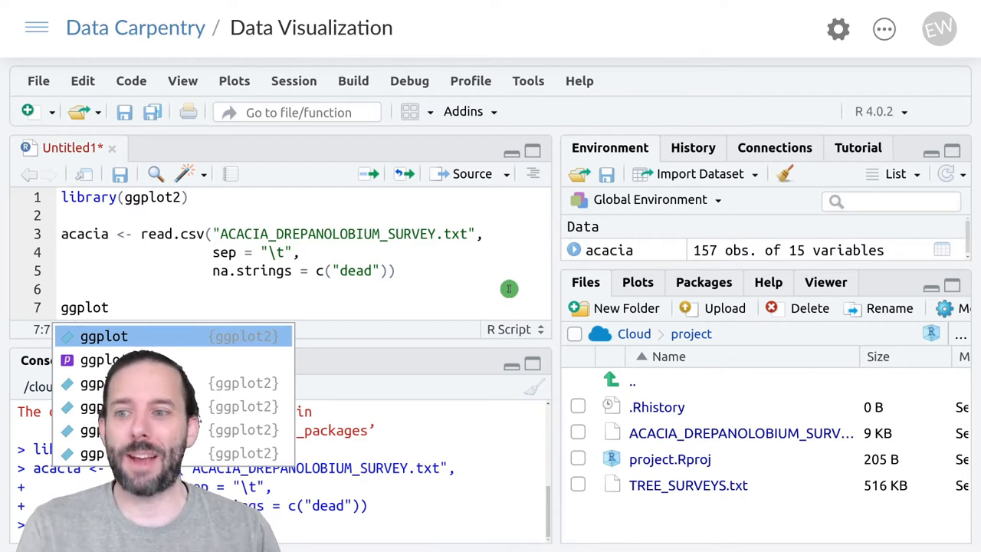
{"action": "left_click", "coordinate": [104, 336]}
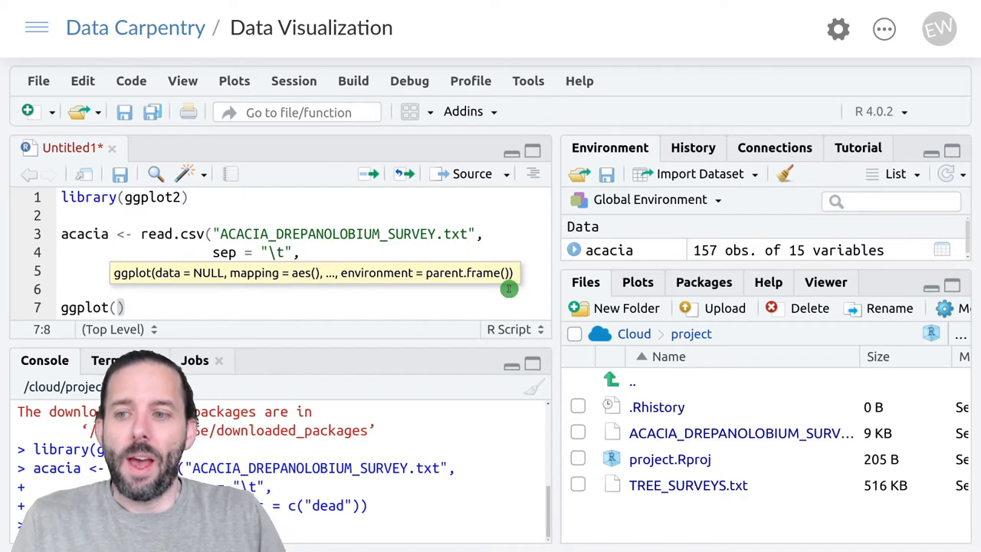
{"action": "left_click", "coordinate": [119, 307]}
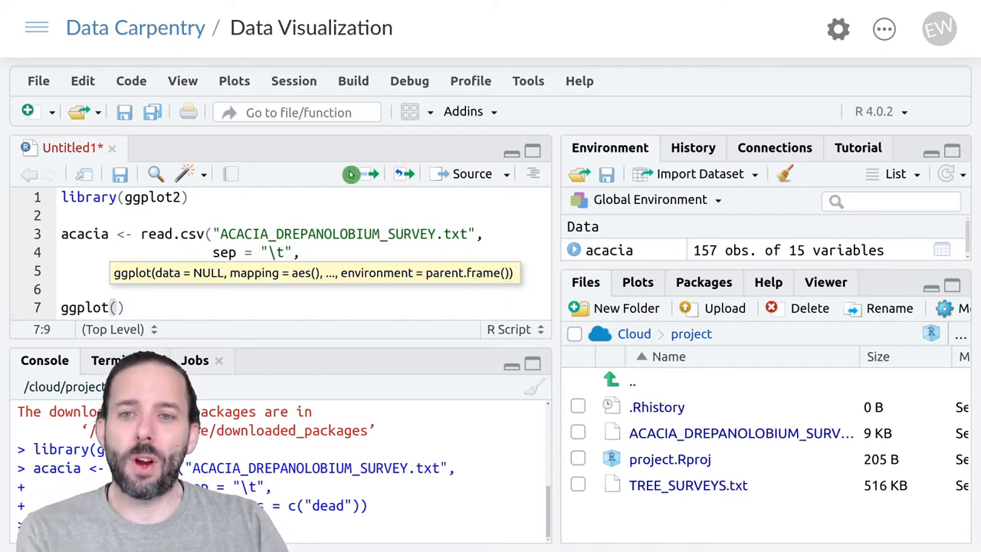
{"action": "mouse_move", "coordinate": [369, 174]}
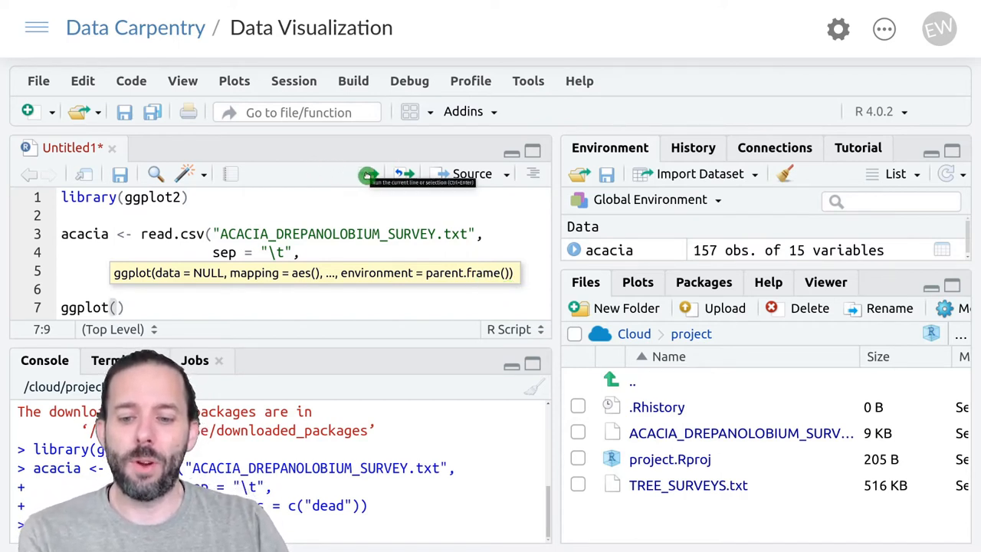
{"action": "left_click", "coordinate": [369, 174]}
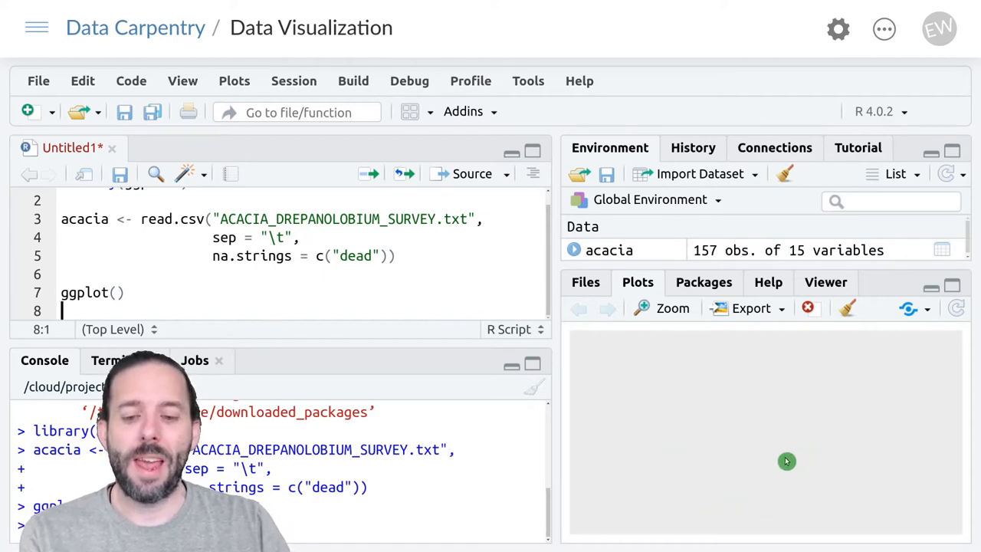
{"action": "mouse_move", "coordinate": [704, 471]}
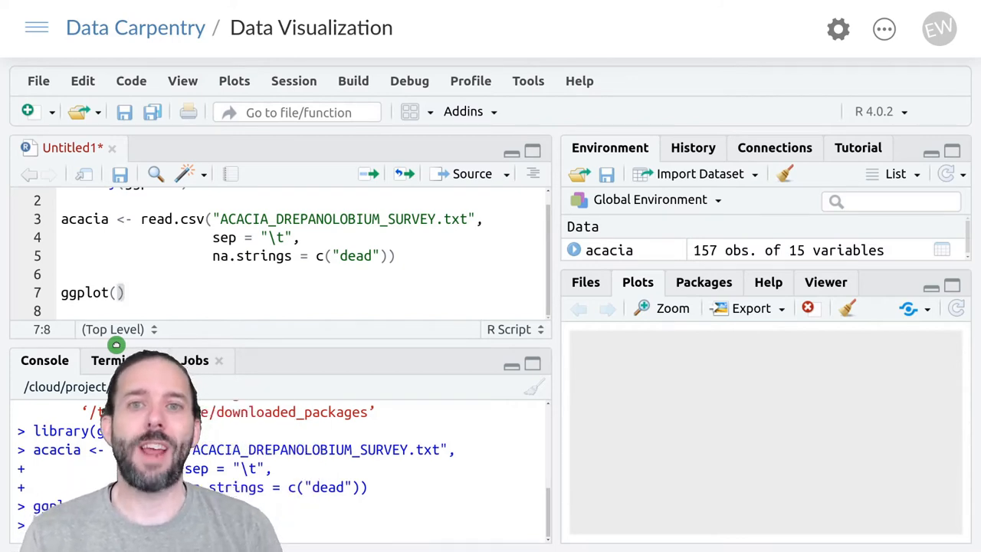
Step: Give ggplot data = acacia and begin mapping = aes( inside the call
{"action": "type", "text": "data ="}
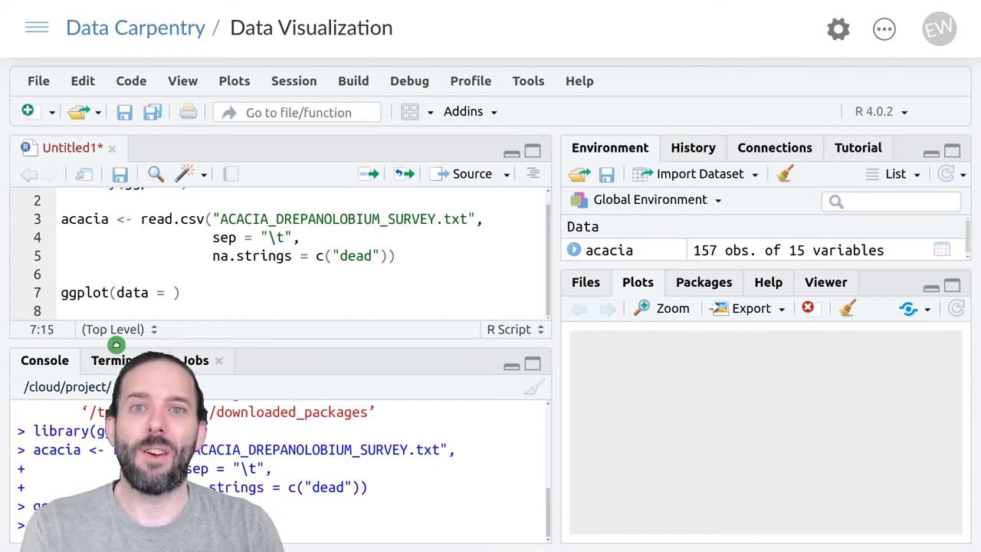
{"action": "type", "text": "aca"}
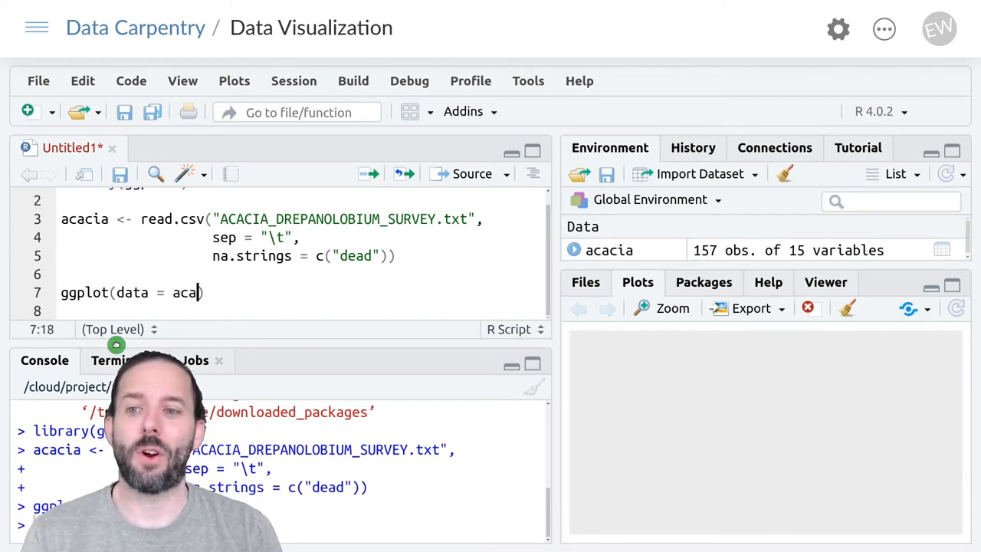
{"action": "type", "text": "cia"}
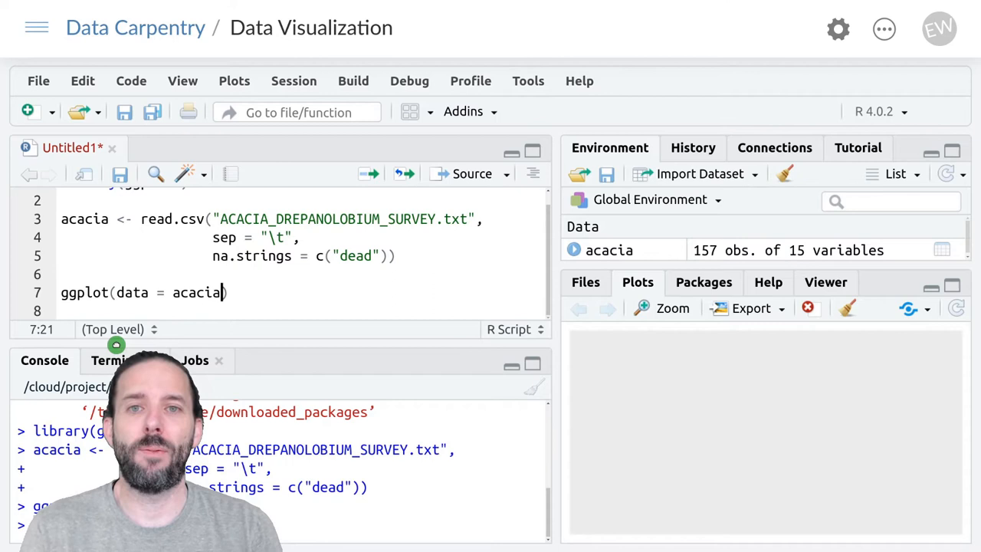
{"action": "type", "text": ","}
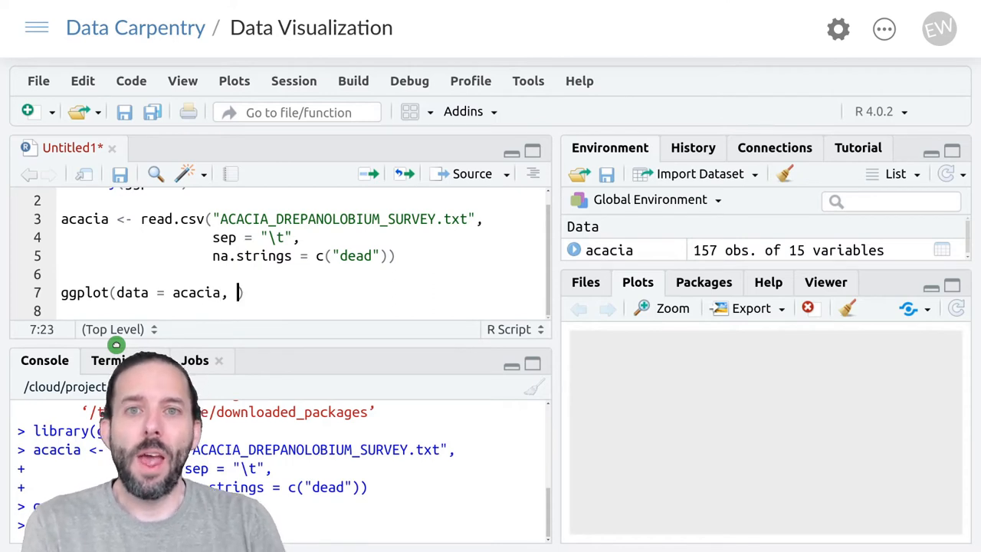
{"action": "type", "text": "m"}
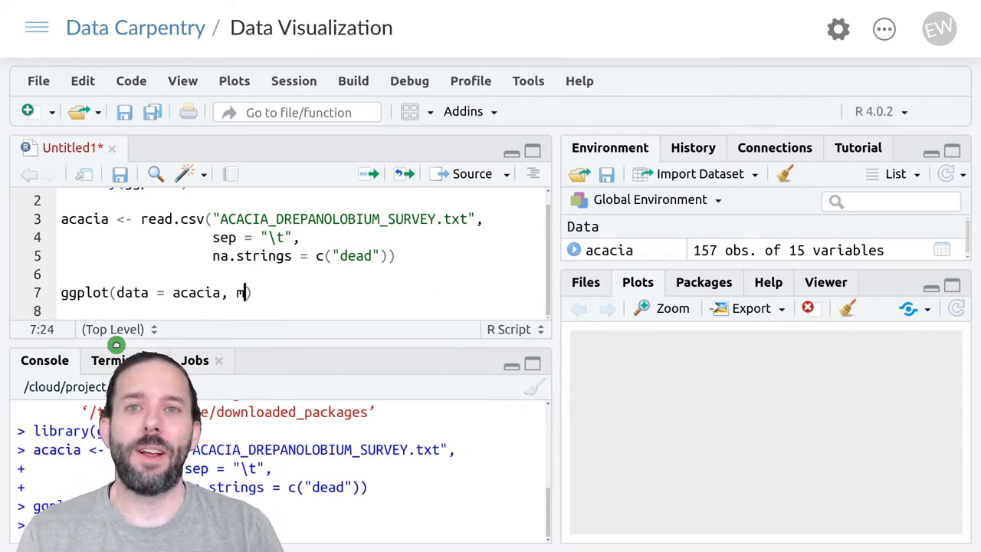
{"action": "type", "text": "apping"}
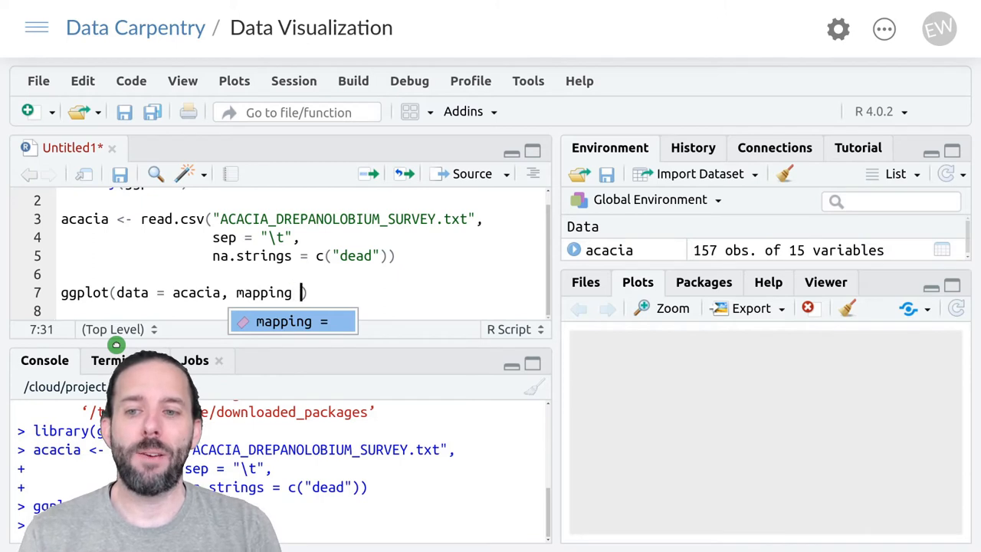
{"action": "type", "text": "="}
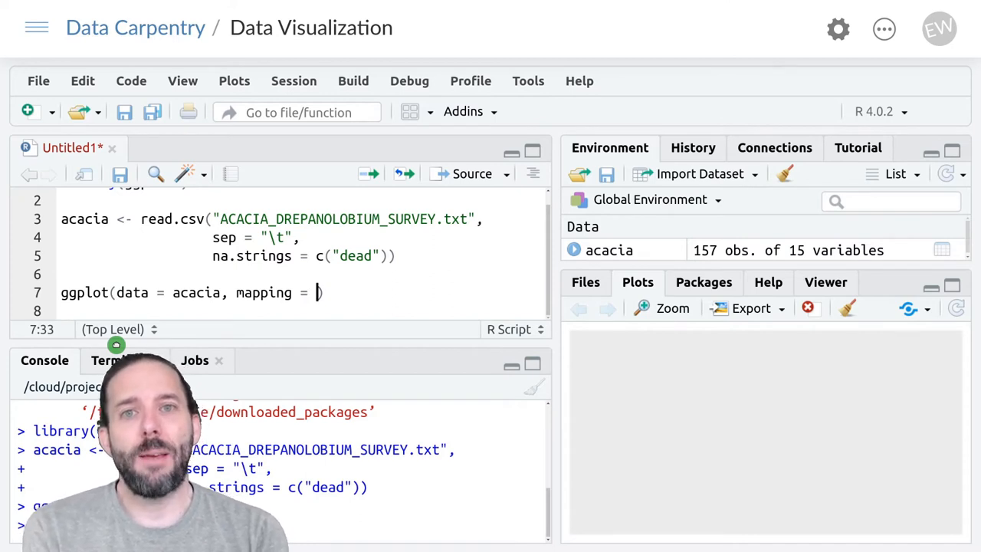
{"action": "type", "text": "a"}
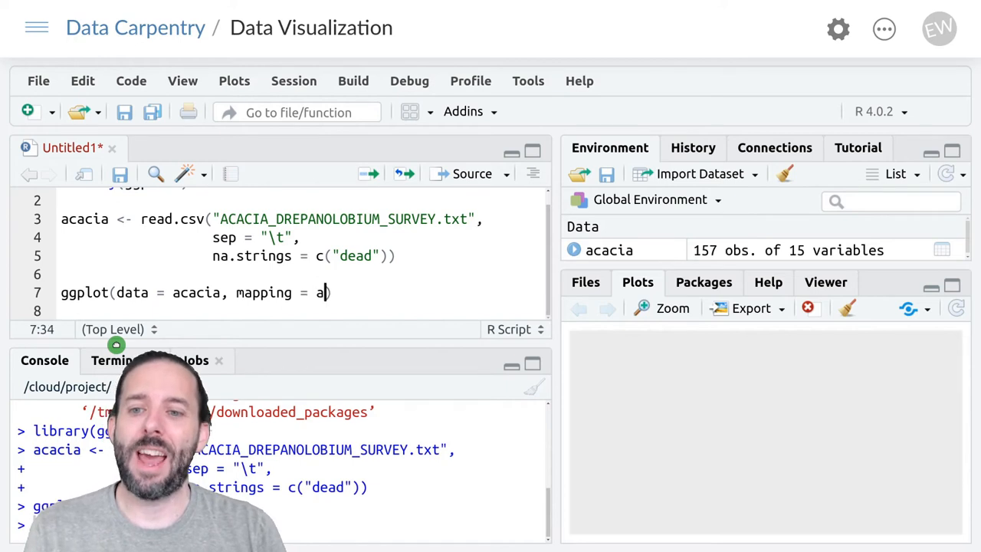
{"action": "type", "text": "es("}
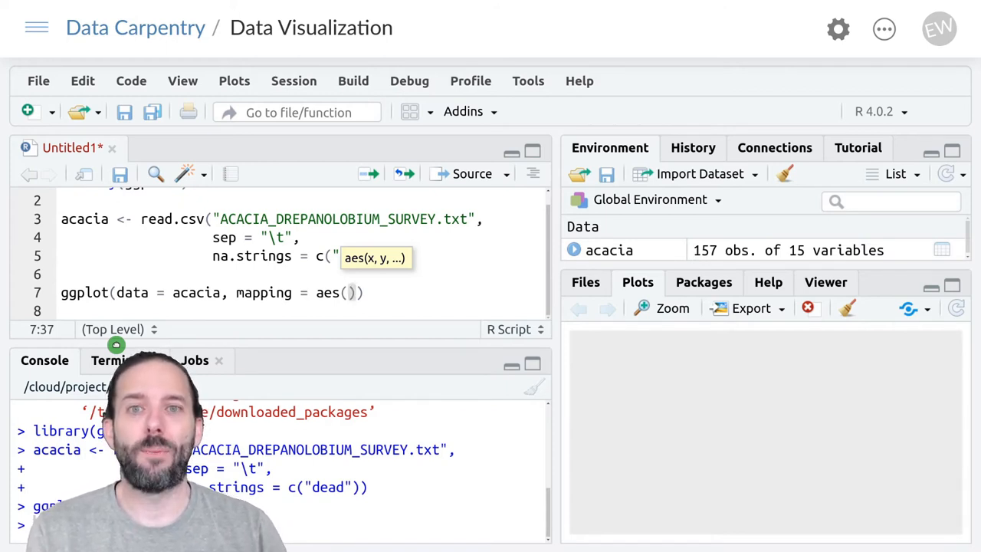
Step: Map aes(x = CIRC, y = HEIGHT) and run the call to draw empty labelled axes
{"action": "type", "text": "x ="}
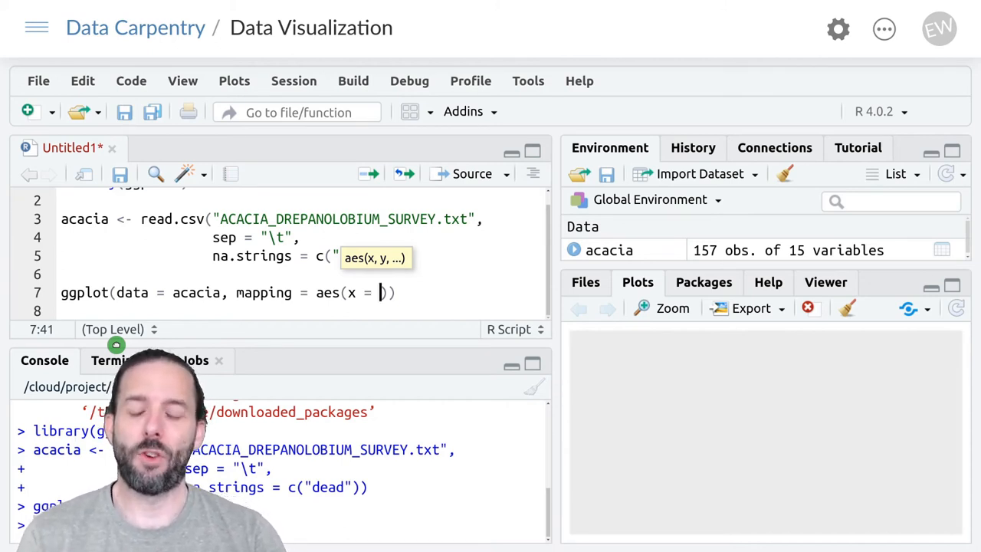
{"action": "type", "text": "CI"}
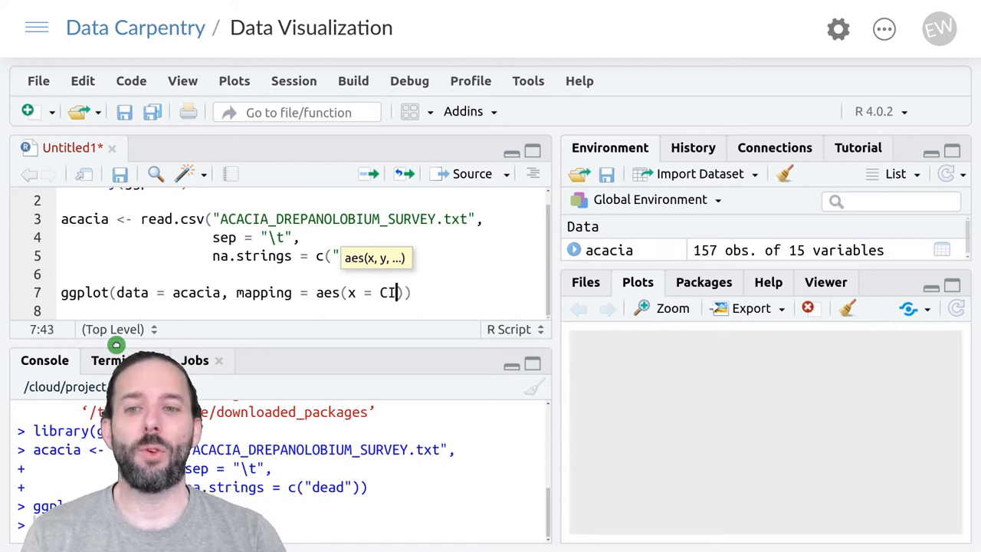
{"action": "type", "text": "RC"}
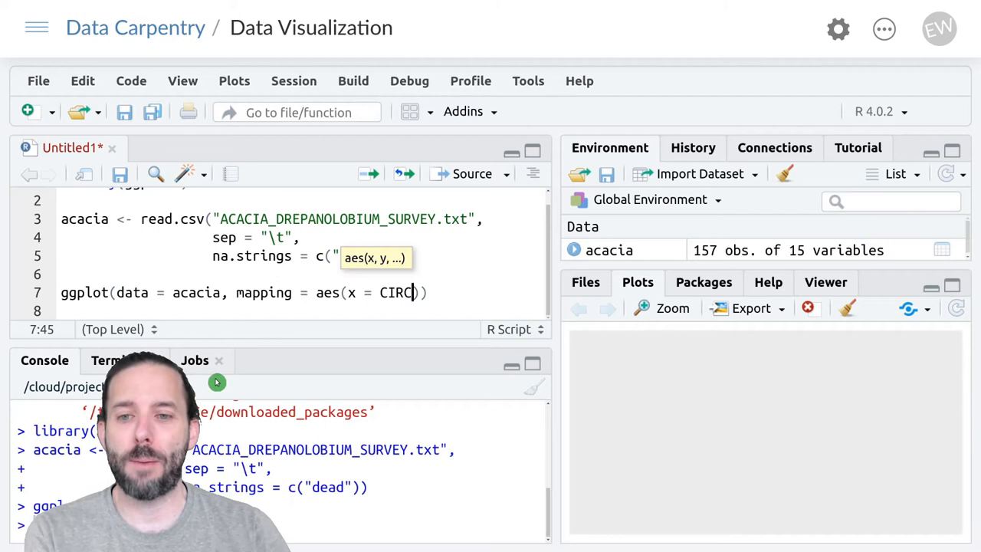
{"action": "mouse_move", "coordinate": [475, 295]}
{"action": "type", "text": ", "}
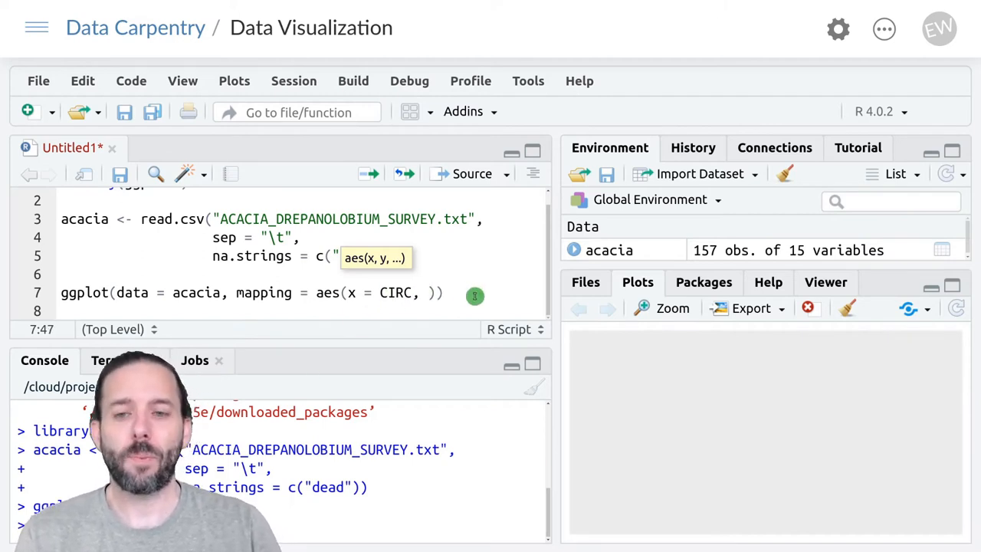
{"action": "type", "text": "y = HEIGHT"}
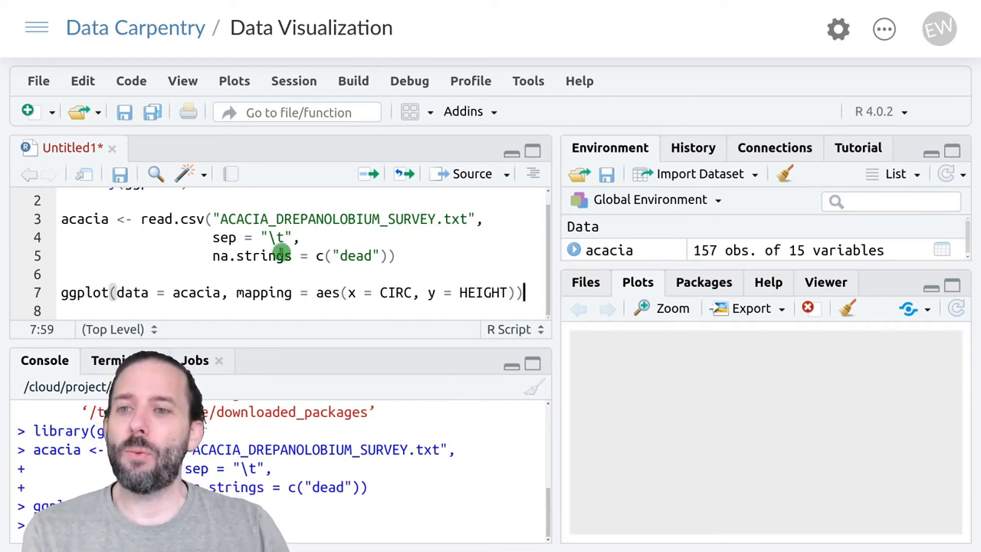
{"action": "key", "text": "Return"}
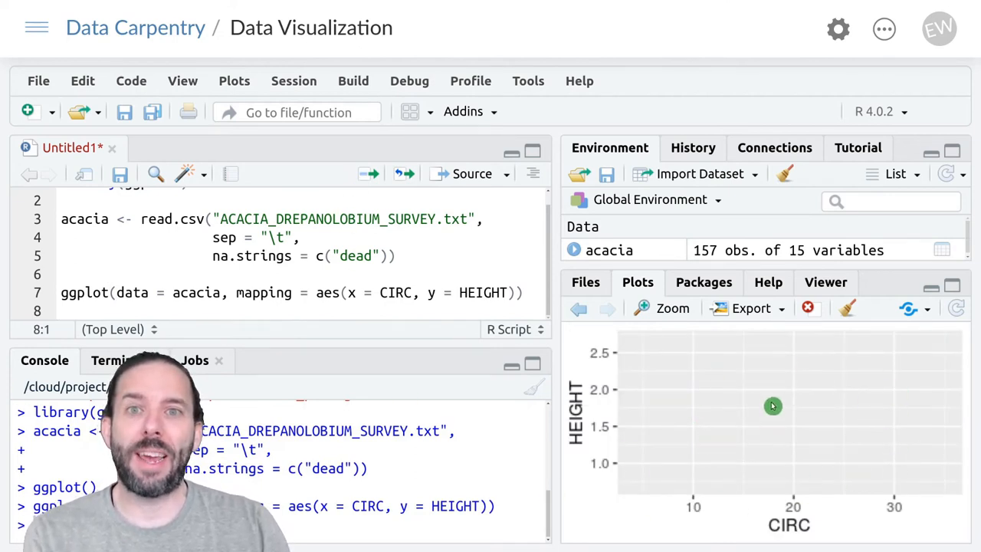
{"action": "mouse_move", "coordinate": [582, 366]}
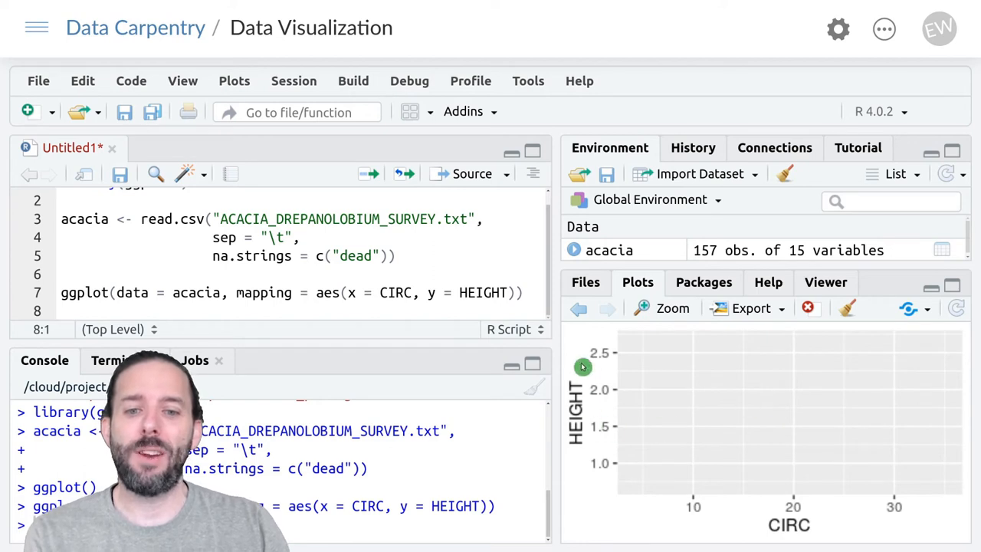
{"action": "mouse_move", "coordinate": [773, 515]}
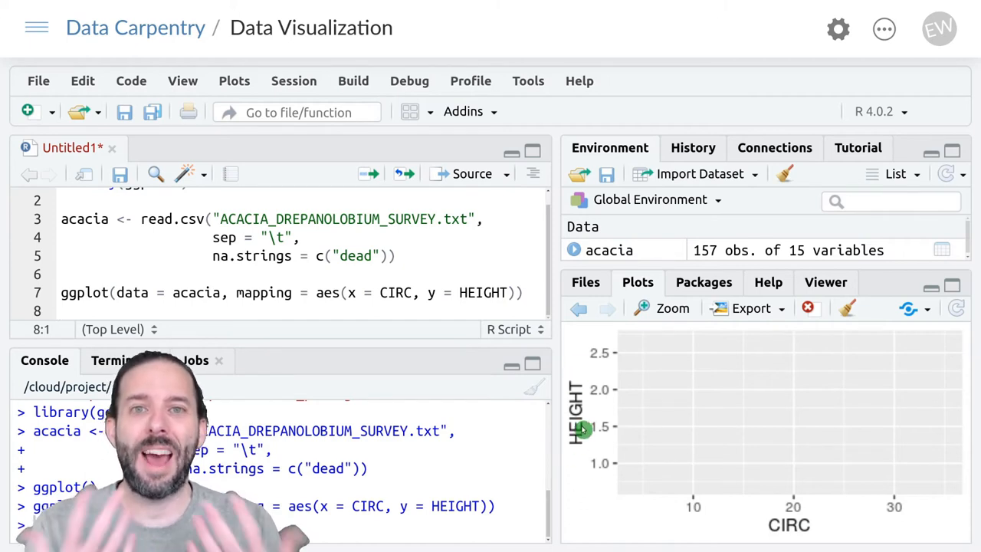
{"action": "mouse_move", "coordinate": [667, 375]}
{"action": "type", "text": " +"}
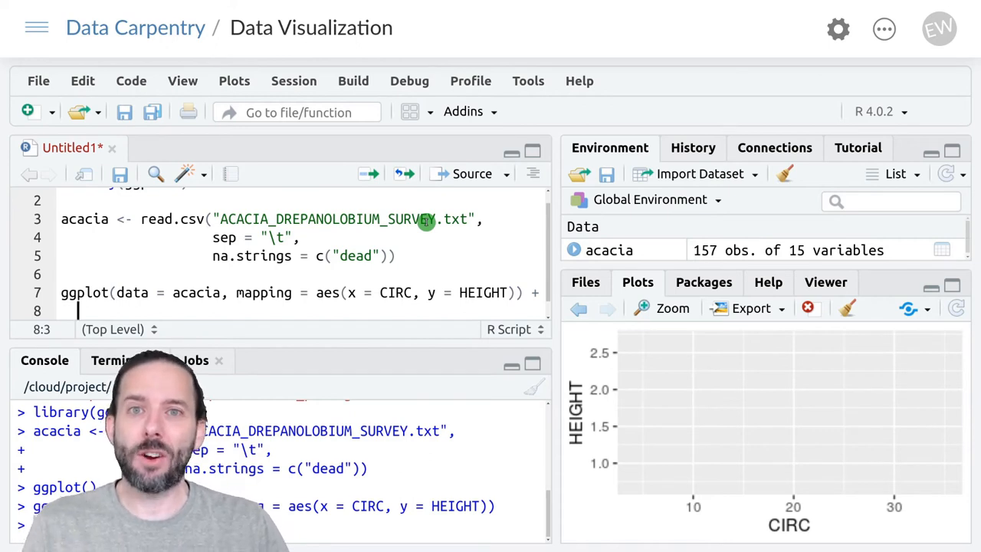
Step: End the ggplot line with + and begin a geom_ layer on the next line
{"action": "type", "text": "geom"}
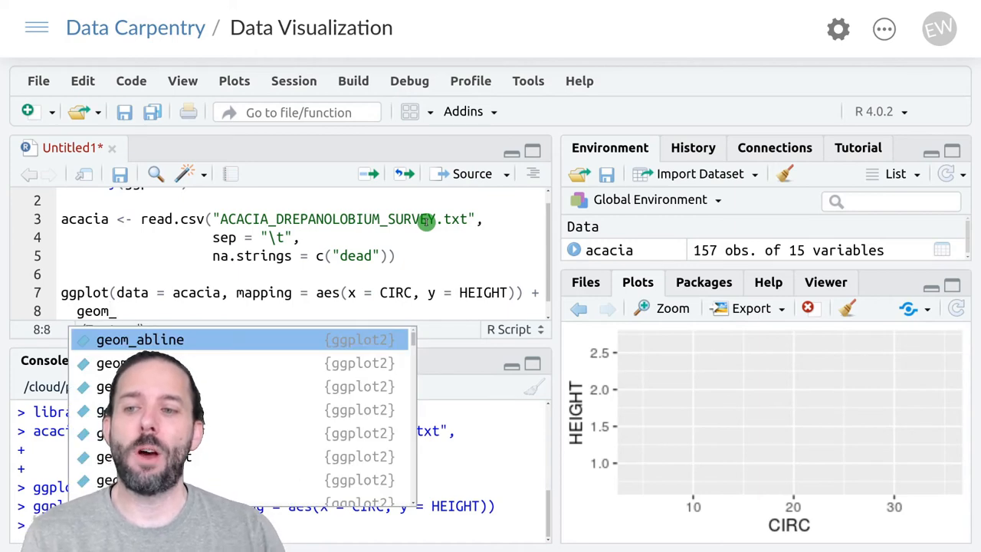
Step: Complete the layer as geom_point() beneath the ggplot call
{"action": "type", "text": "_point"}
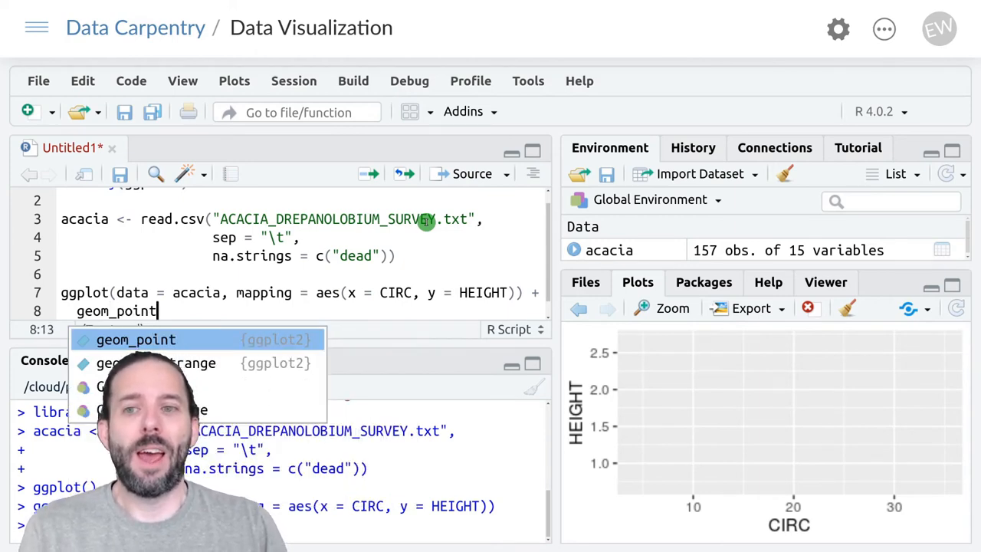
{"action": "left_click", "coordinate": [135, 340]}
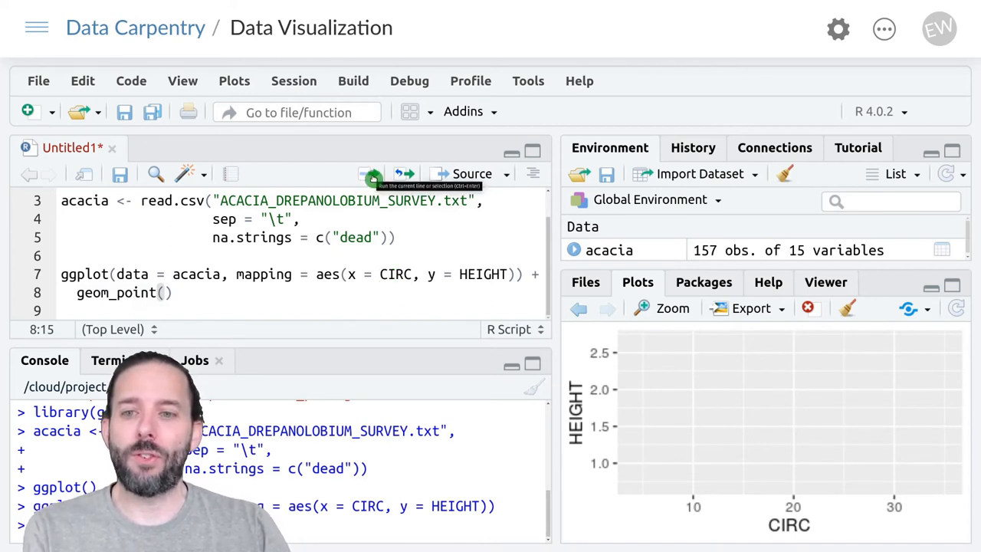
Step: Run the ggplot code to draw the CIRC-versus-HEIGHT scatter as black points
{"action": "left_click", "coordinate": [372, 176]}
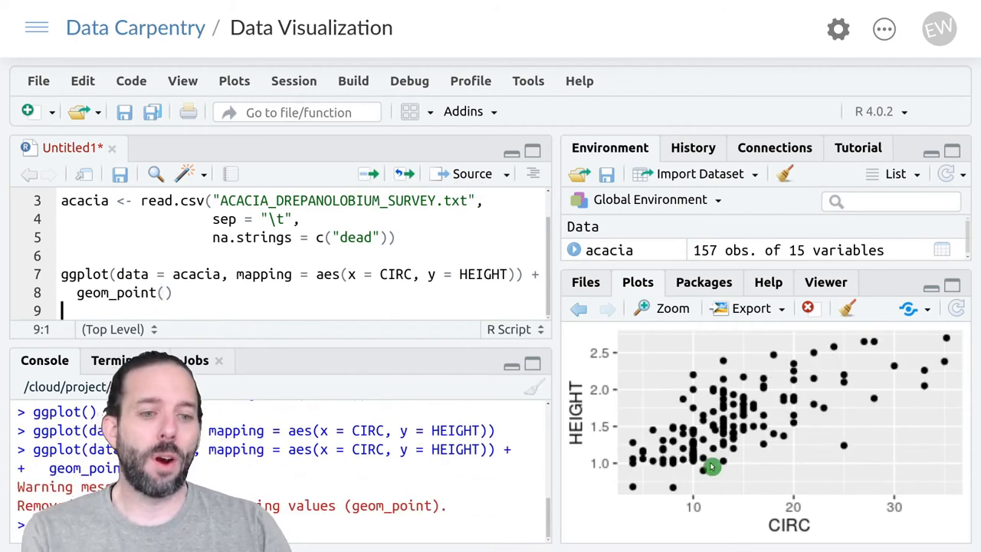
{"action": "mouse_move", "coordinate": [681, 524]}
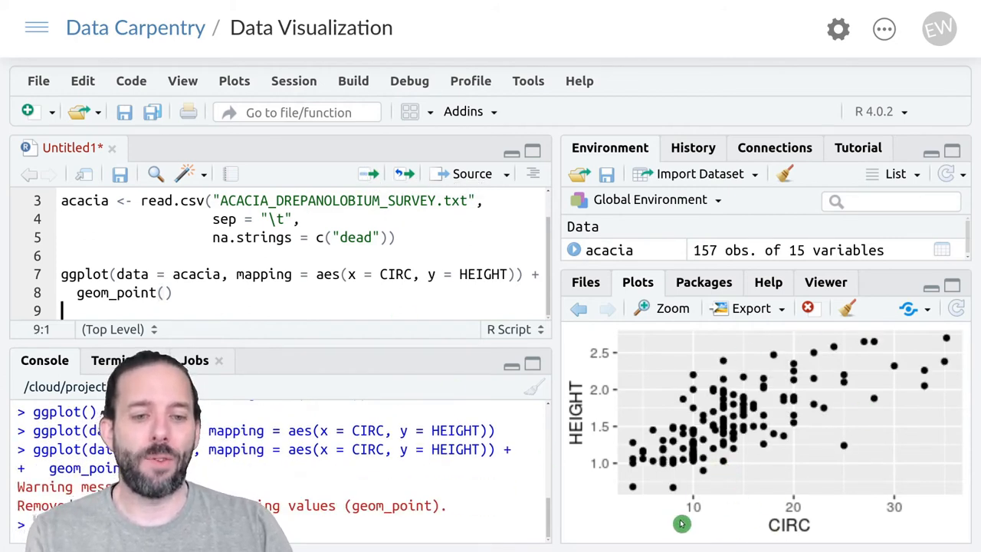
{"action": "mouse_move", "coordinate": [576, 443]}
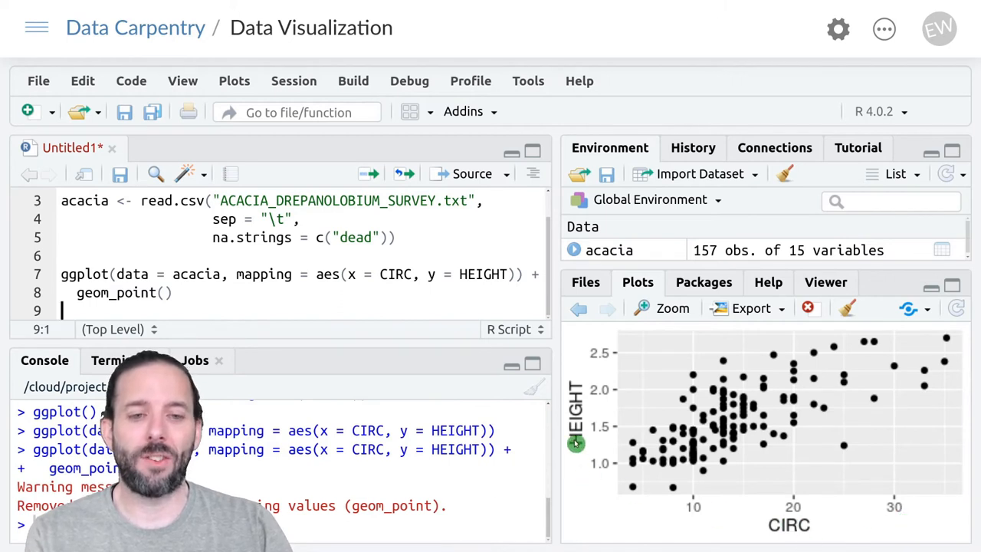
{"action": "mouse_move", "coordinate": [793, 416]}
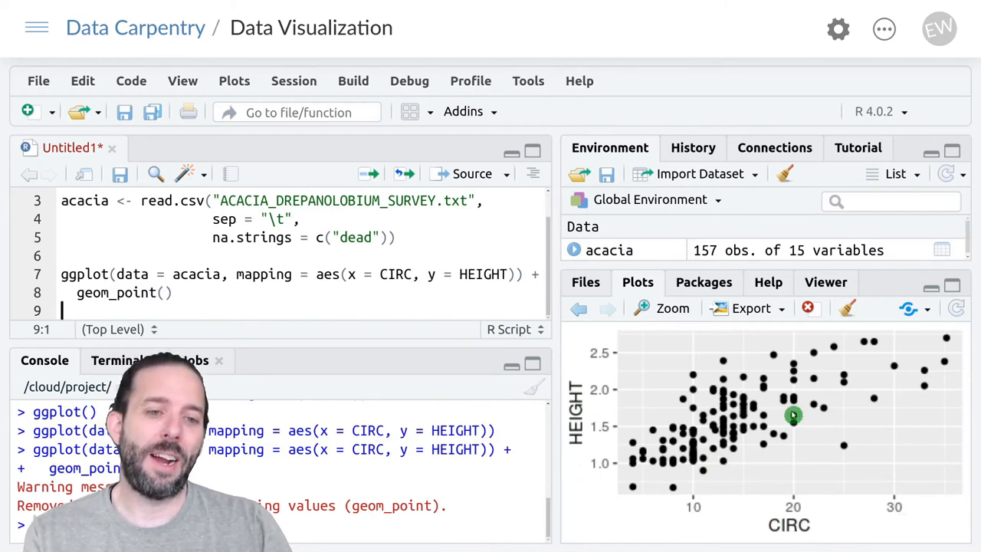
{"action": "mouse_move", "coordinate": [826, 398]}
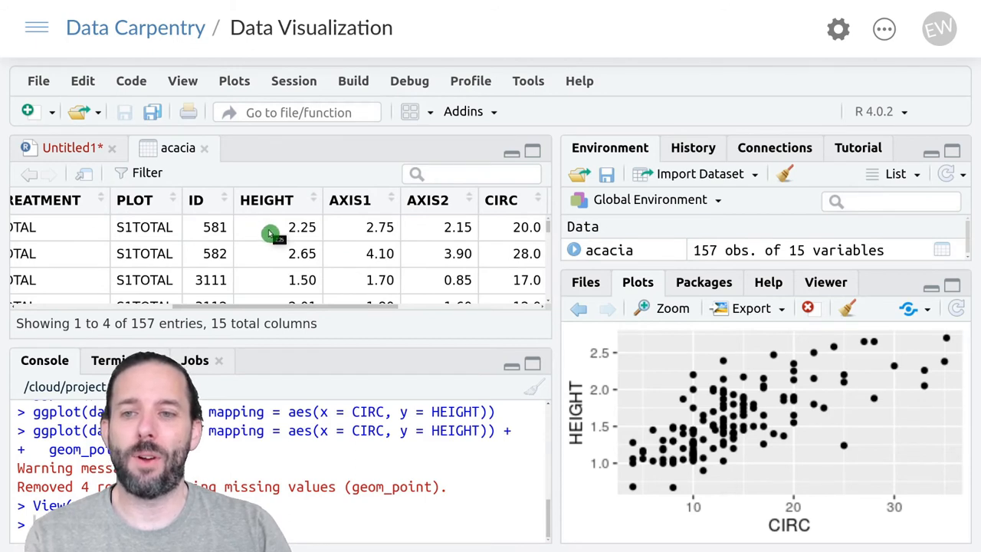
{"action": "mouse_move", "coordinate": [529, 230]}
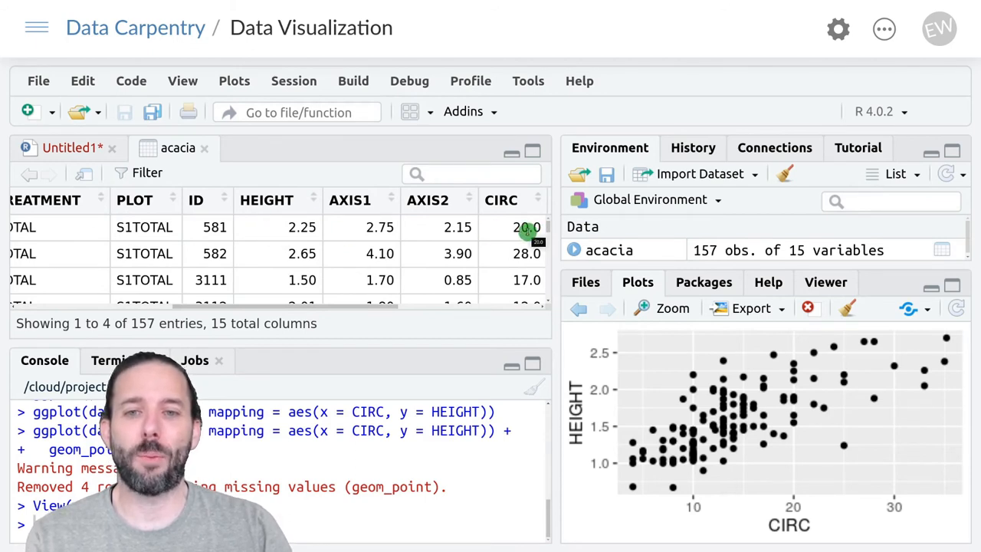
Step: Return from the acacia data viewer to the Untitled1 plotting script
{"action": "left_click", "coordinate": [69, 147]}
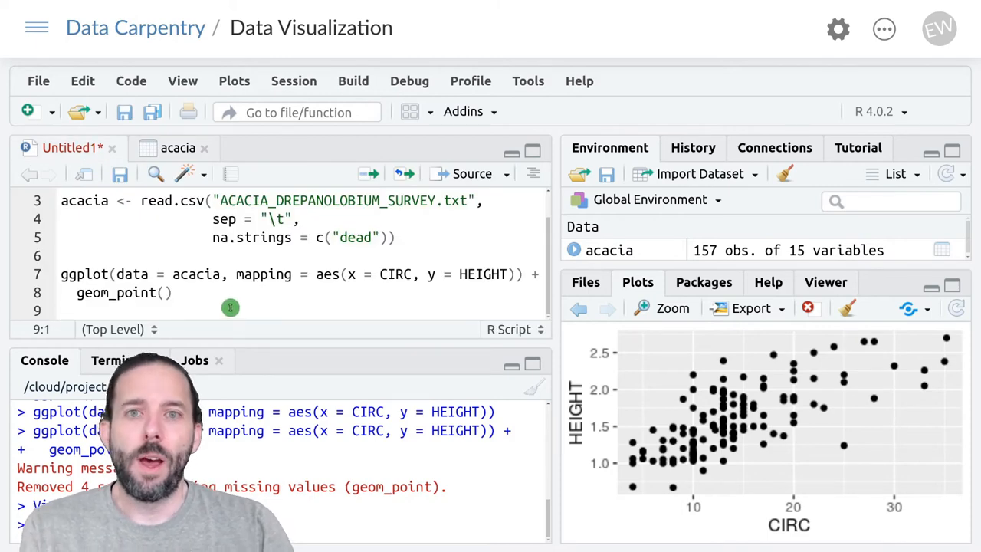
{"action": "mouse_move", "coordinate": [890, 394]}
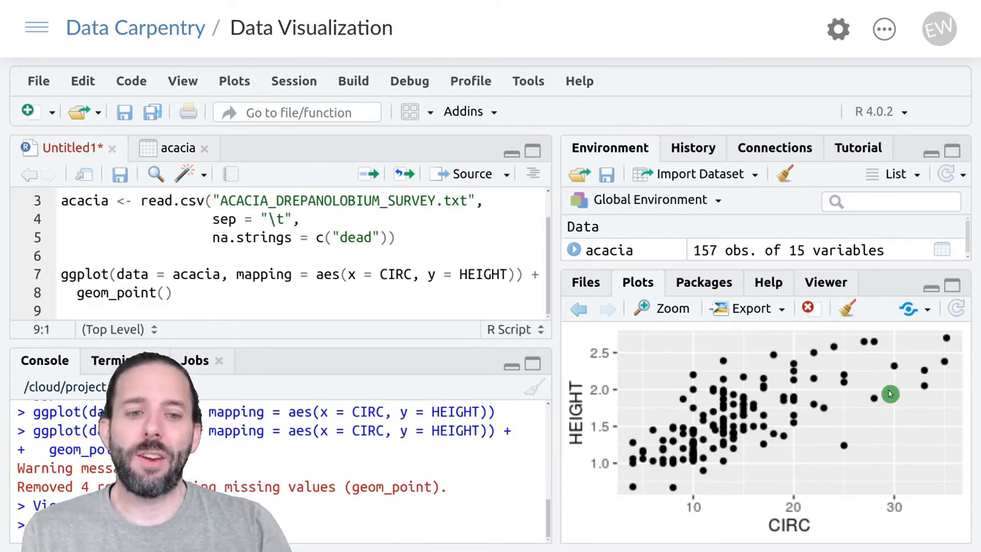
{"action": "mouse_move", "coordinate": [727, 451]}
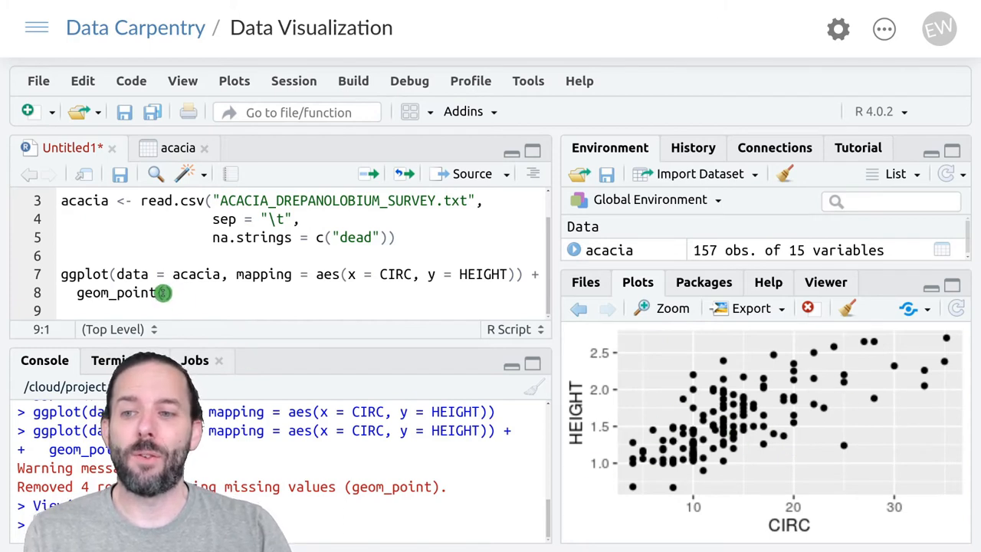
{"action": "type", "text": "()"}
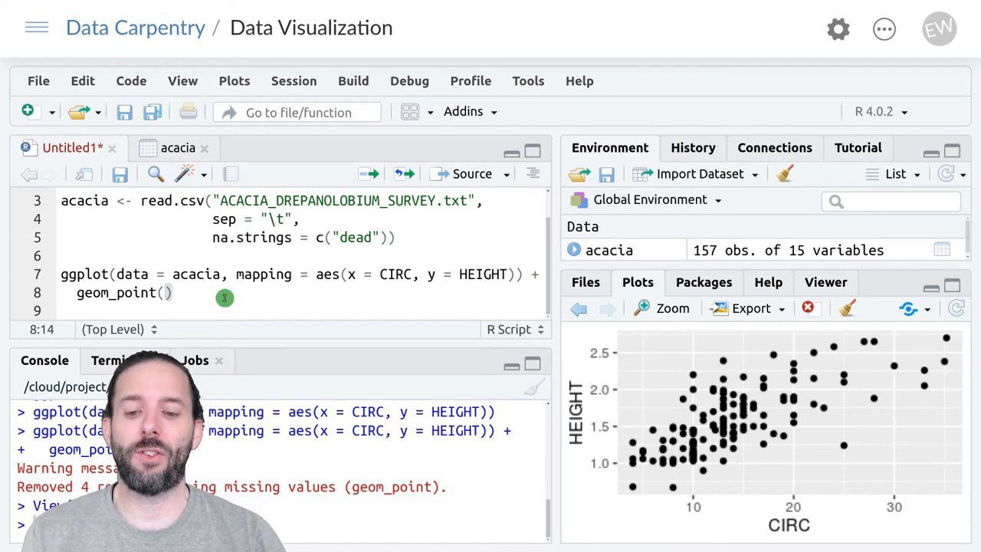
Step: Give geom_point size = 3, color = "blue" and an alpha argument for transparency
{"action": "type", "text": "size"}
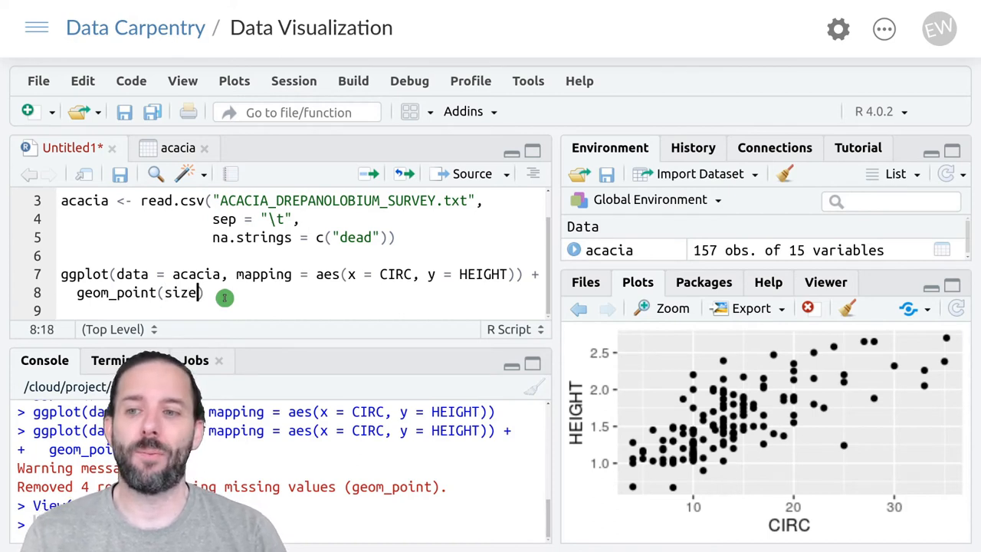
{"action": "type", "text": "= 3"}
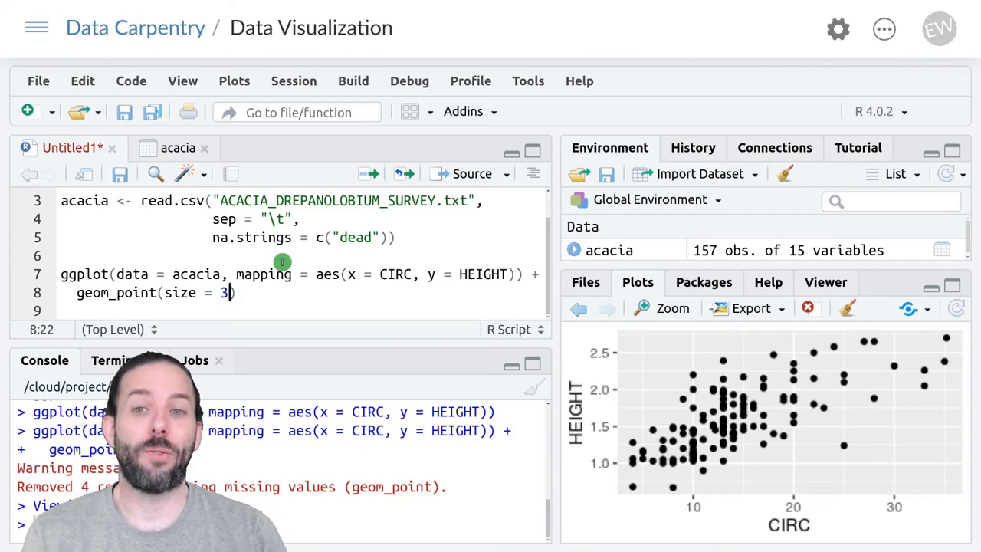
{"action": "type", "text": ", co"}
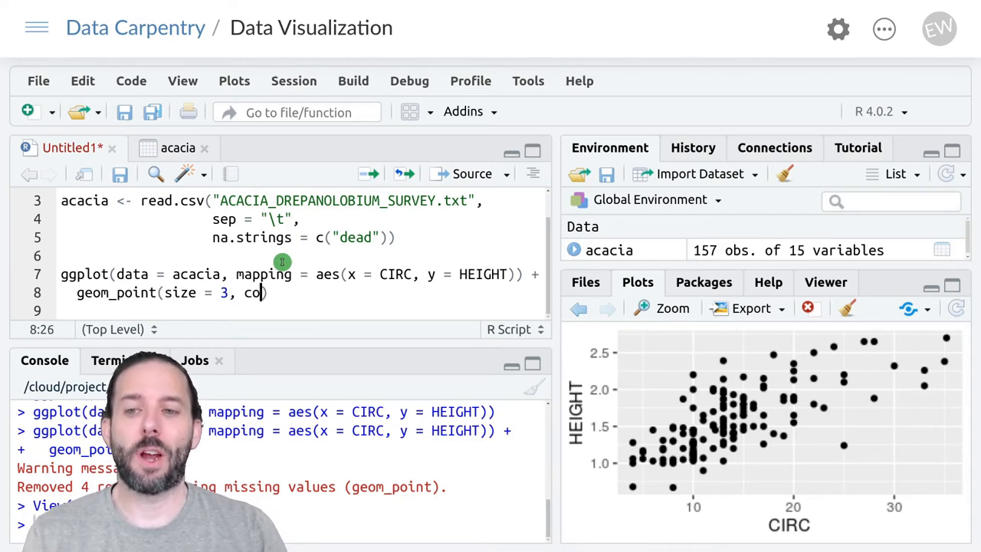
{"action": "type", "text": "lor ="}
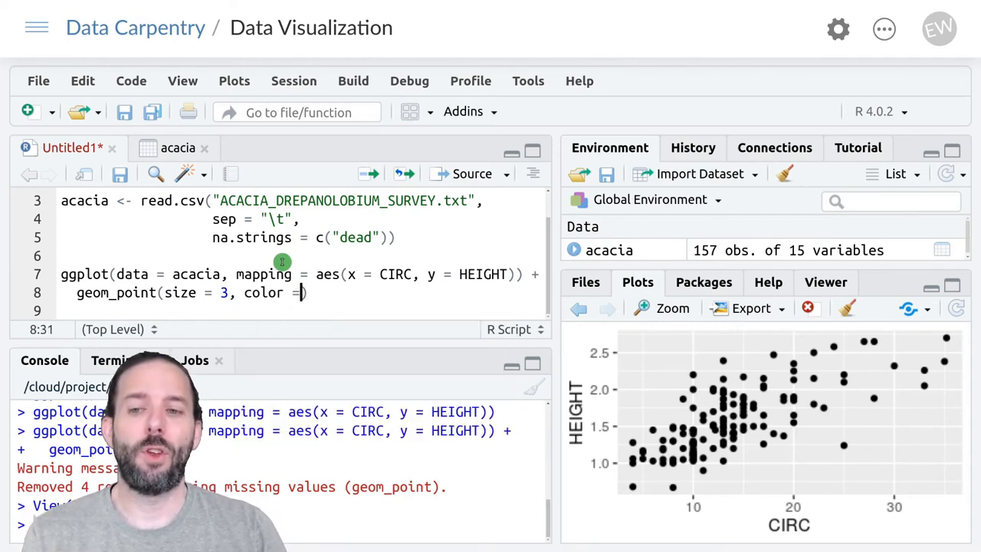
{"action": "type", "text": "\"blue\""}
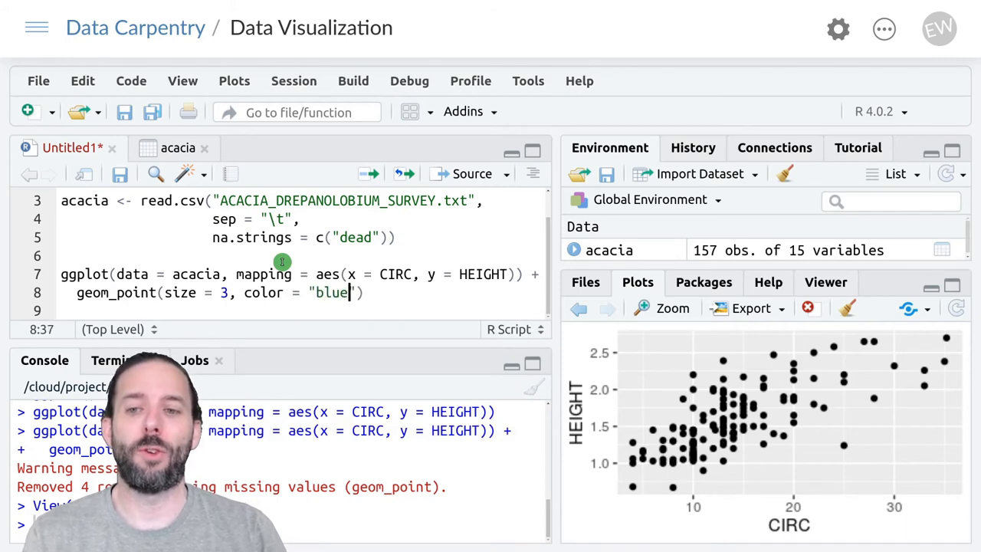
{"action": "type", "text": ","}
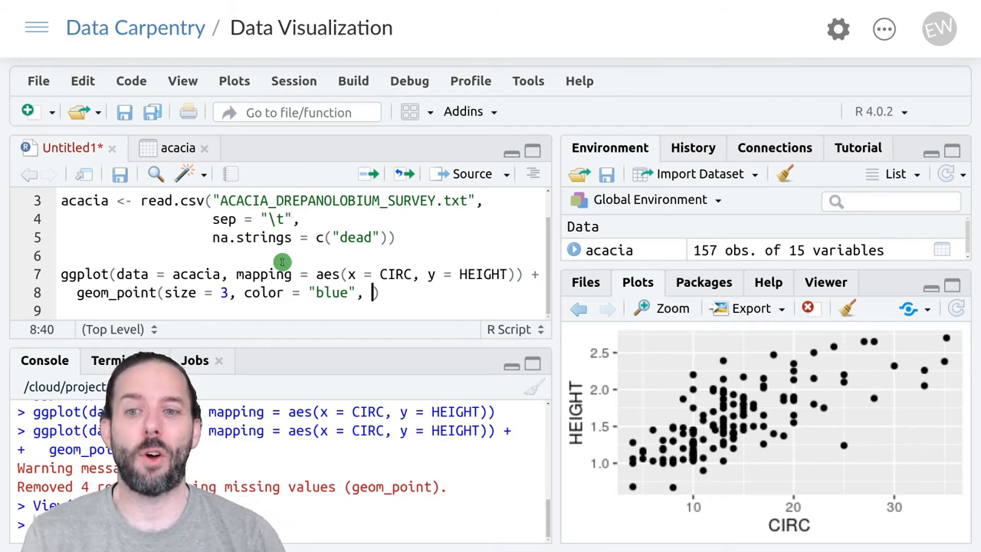
{"action": "type", "text": "alpha = 0.5"}
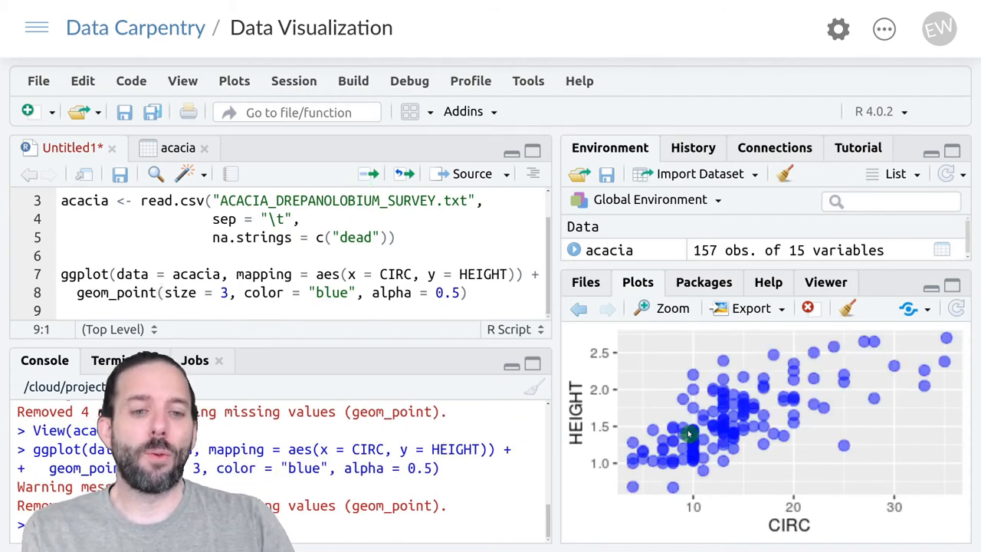
{"action": "mouse_move", "coordinate": [692, 385]}
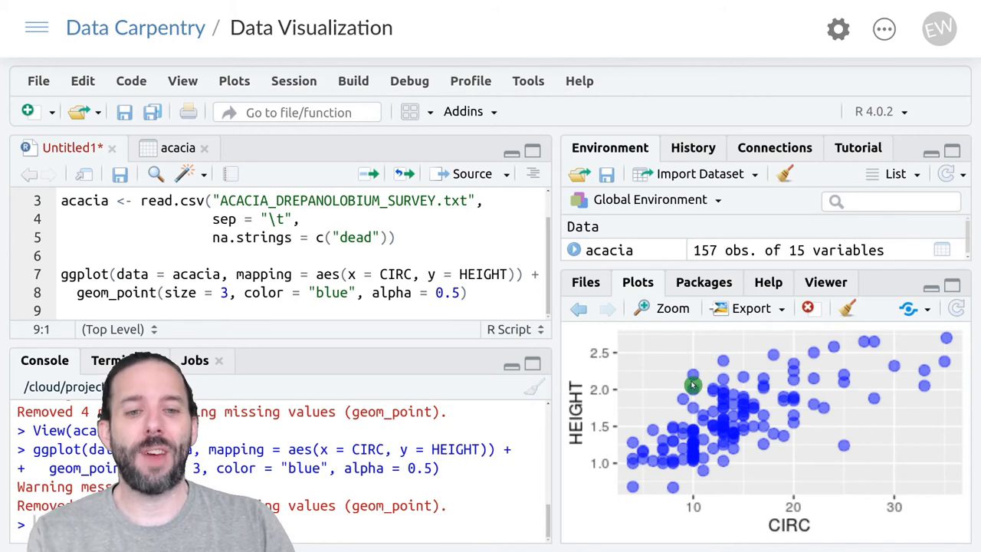
{"action": "mouse_move", "coordinate": [723, 419]}
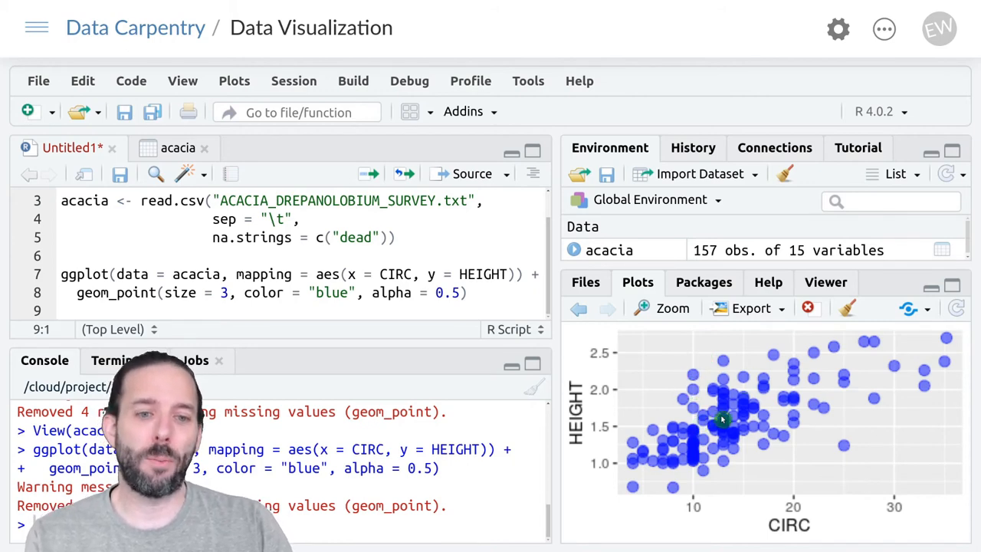
{"action": "mouse_move", "coordinate": [729, 401]}
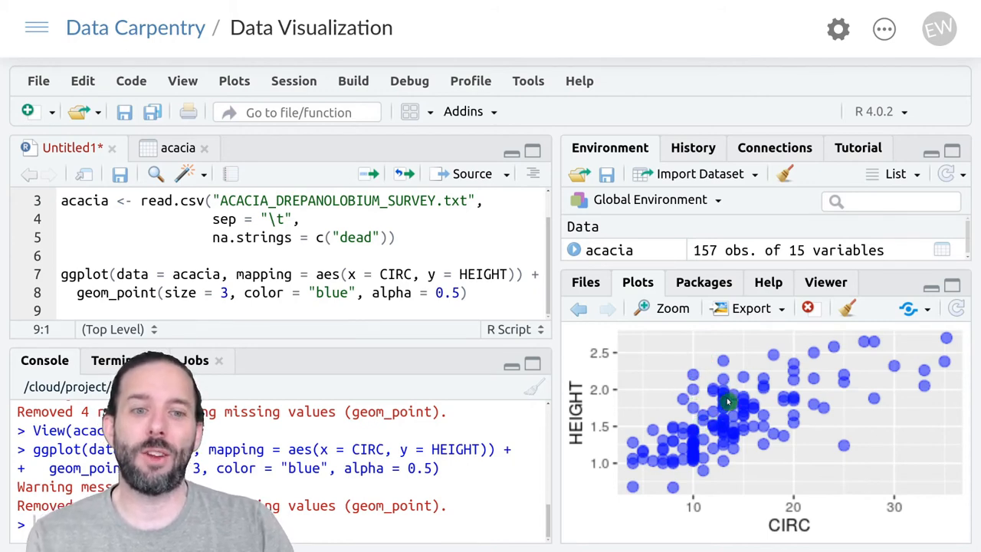
{"action": "mouse_move", "coordinate": [683, 434]}
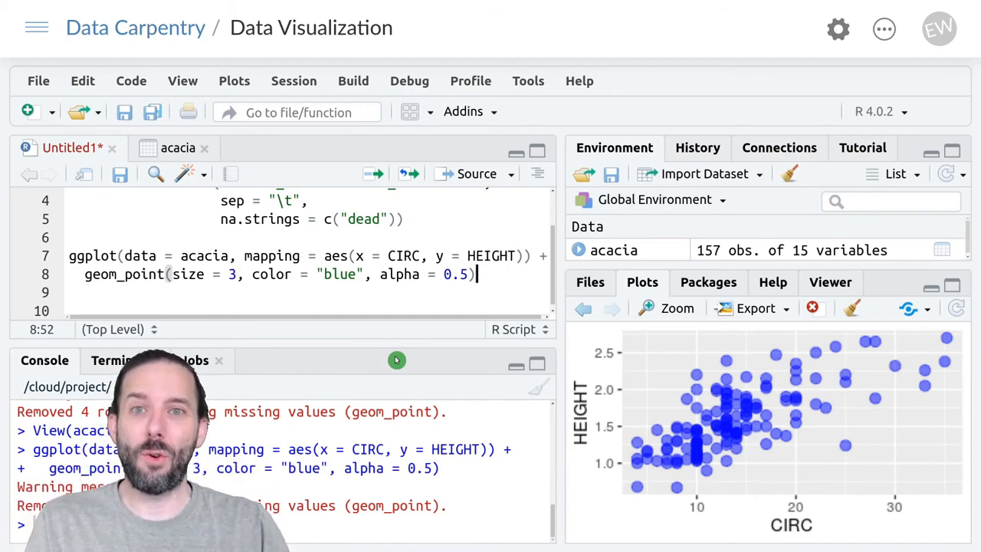
Step: Add a labs() layer with x label "Circumference [cm]"
{"action": "type", "text": "+"}
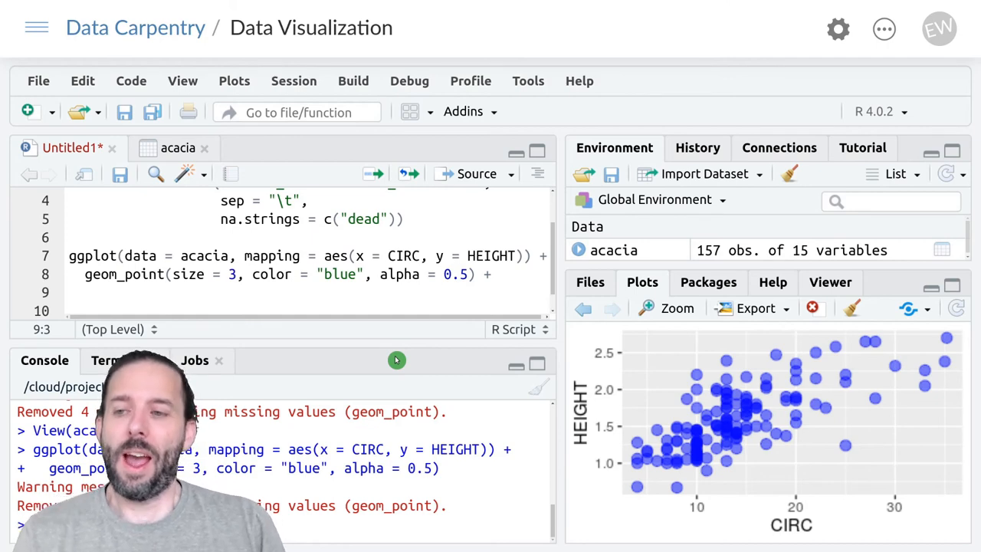
{"action": "type", "text": "l"}
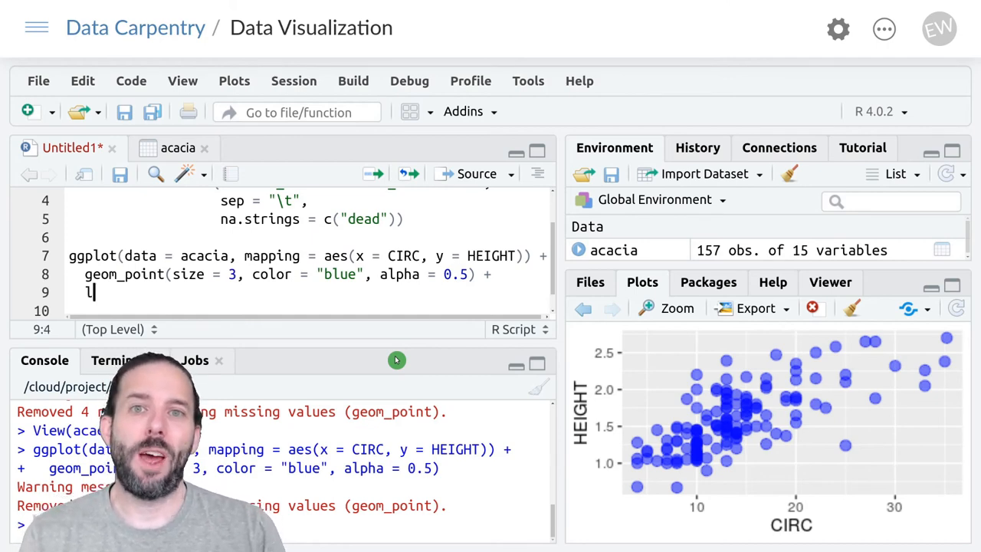
{"action": "type", "text": "abs"}
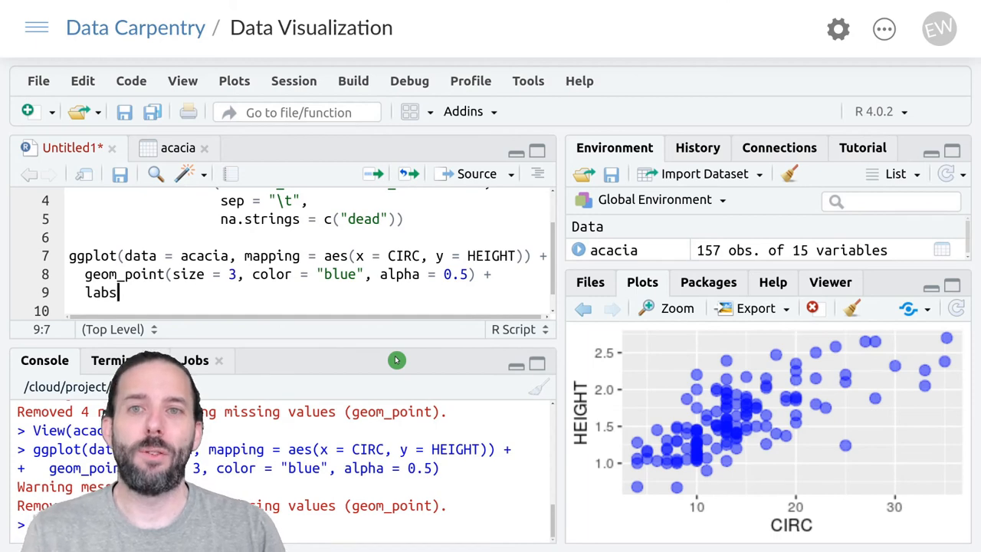
{"action": "type", "text": "("}
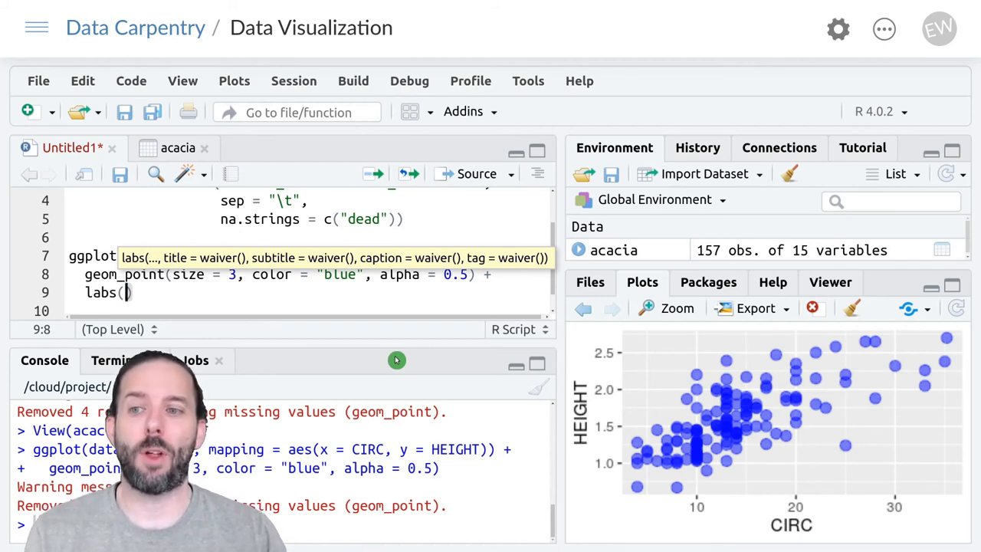
{"action": "type", "text": "x = \"Cir"}
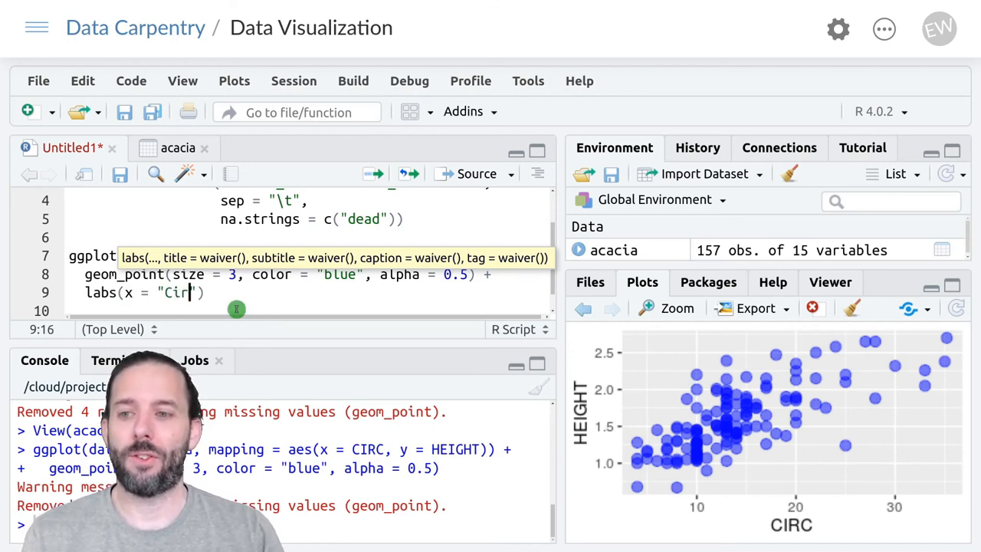
{"action": "type", "text": "cumference"}
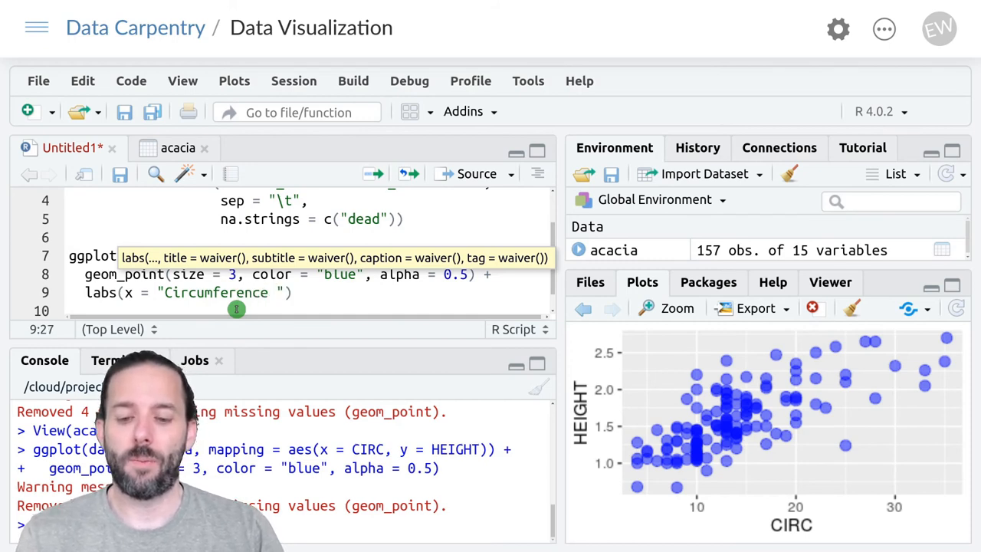
{"action": "type", "text": "[cm]"}
{"action": "left_click", "coordinate": [307, 310]}
{"action": "type", "text": "y = \"Height [m]\","}
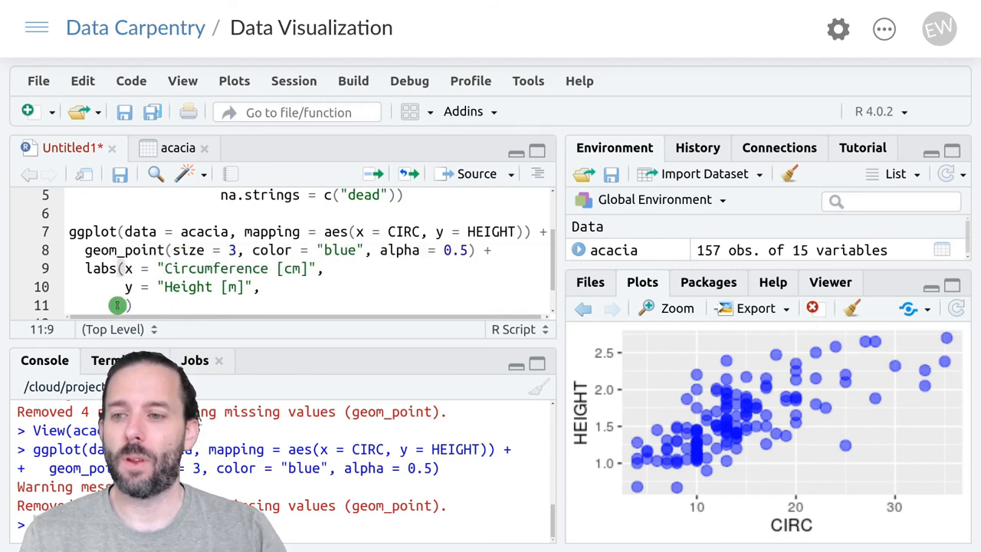
{"action": "mouse_move", "coordinate": [384, 302]}
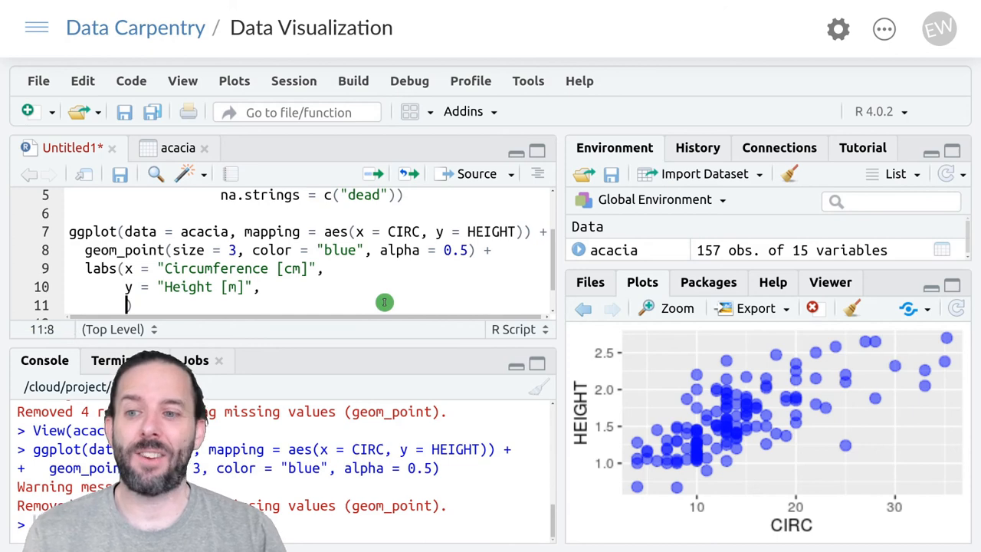
Step: Add the plot title "Acacia Survey at UHURU" inside labs()
{"action": "type", "text": "title = \""}
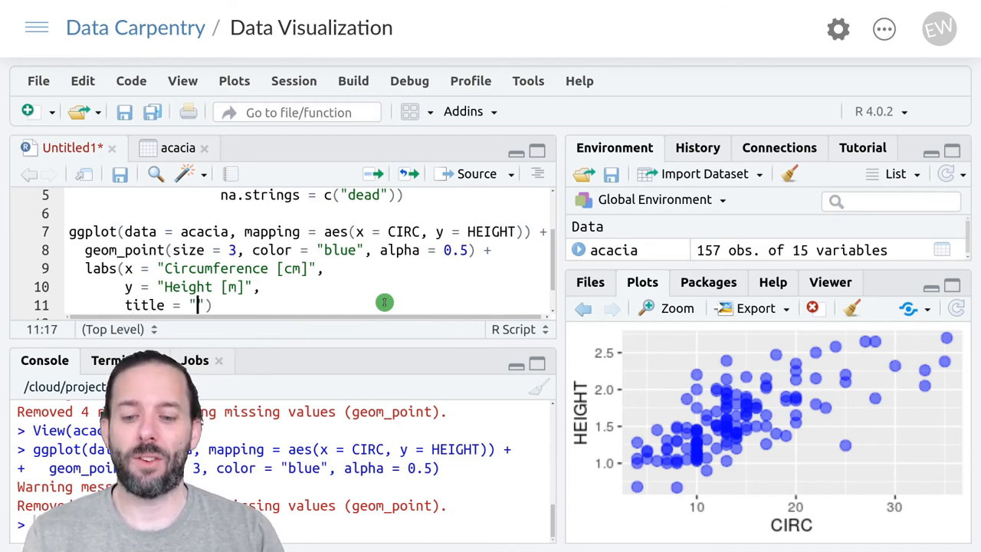
{"action": "type", "text": "Acacia"}
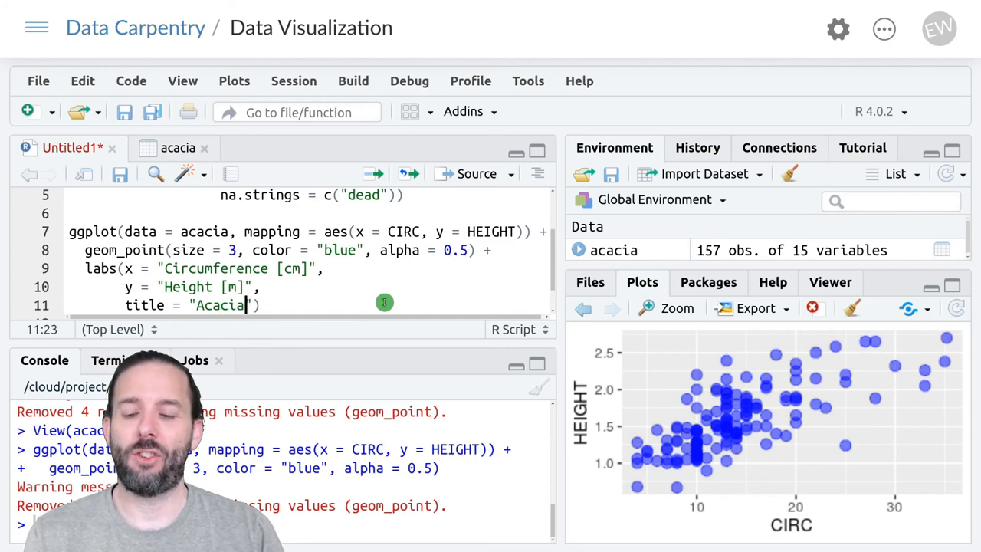
{"action": "type", "text": "Survey at"}
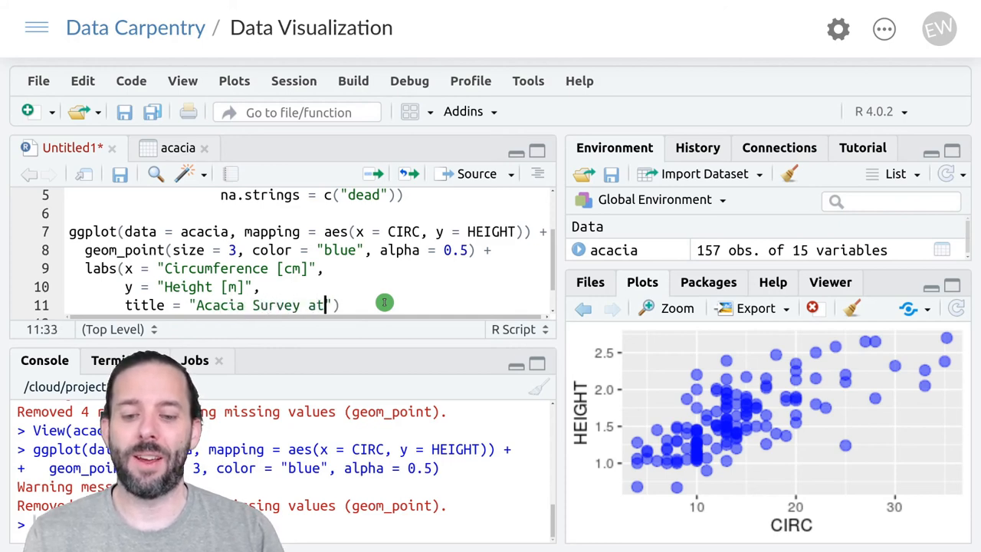
{"action": "type", "text": "UHU"}
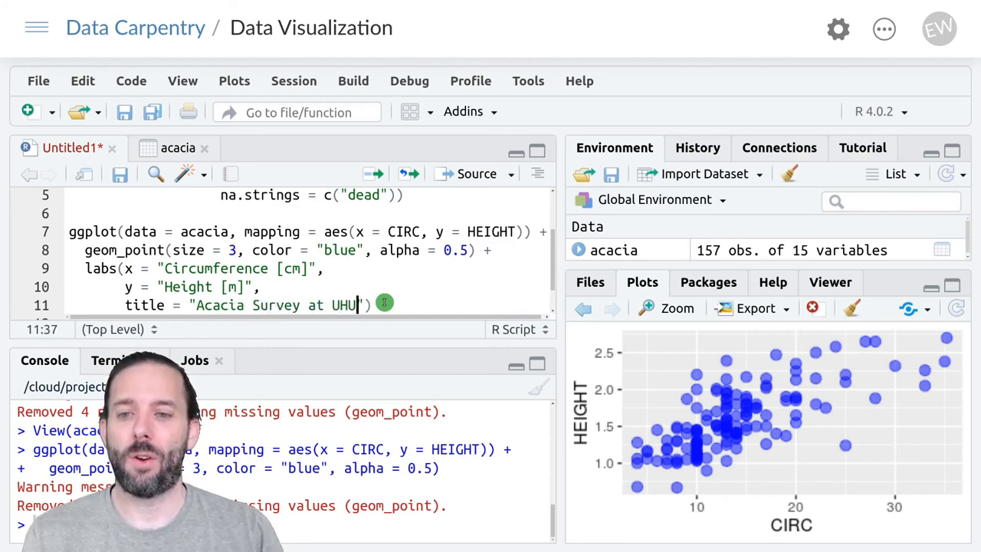
{"action": "type", "text": "RU"}
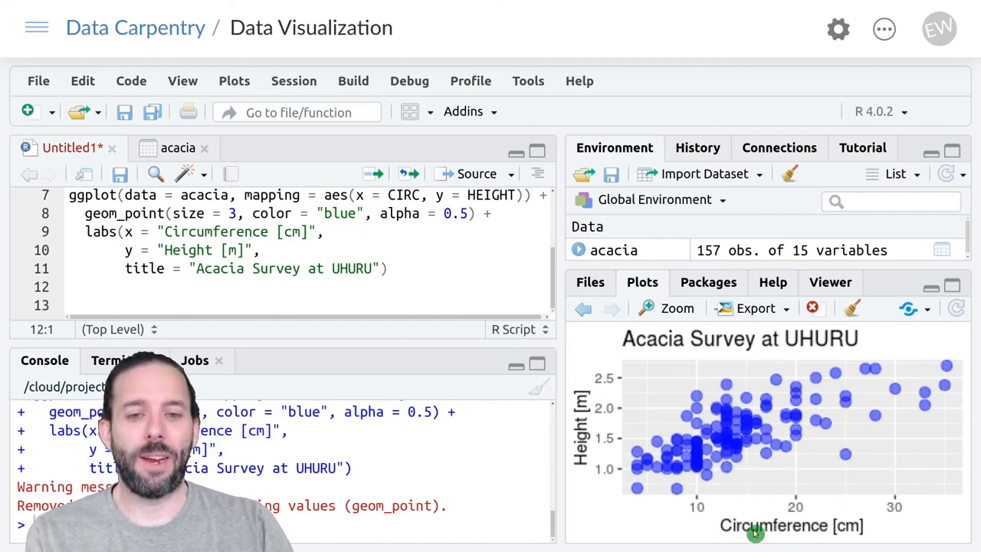
{"action": "mouse_move", "coordinate": [625, 331]}
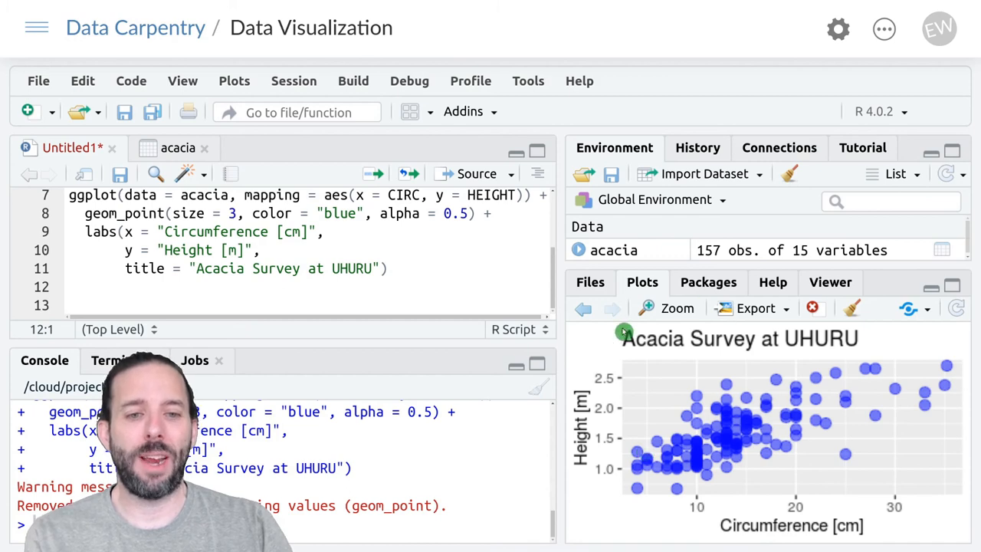
{"action": "mouse_move", "coordinate": [883, 337]}
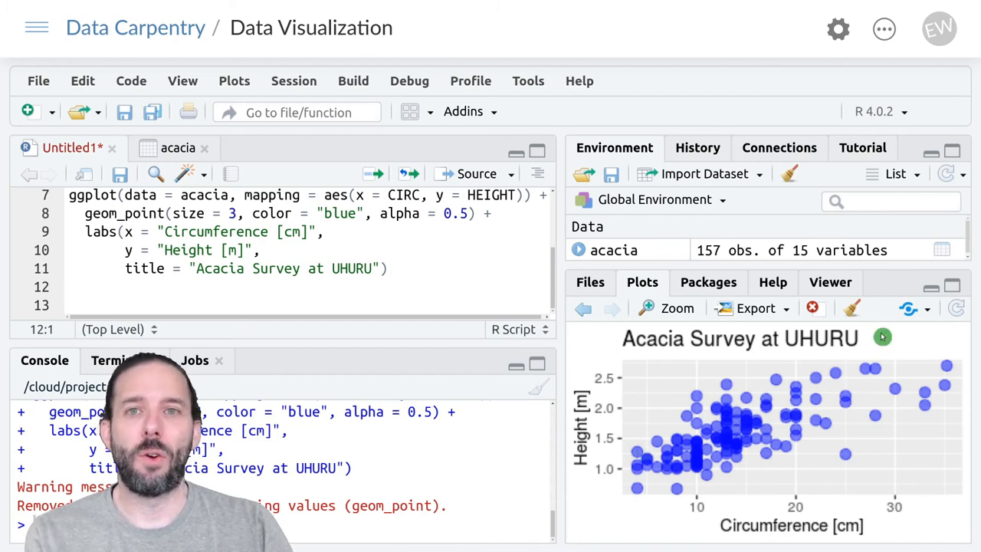
{"action": "mouse_move", "coordinate": [464, 294]}
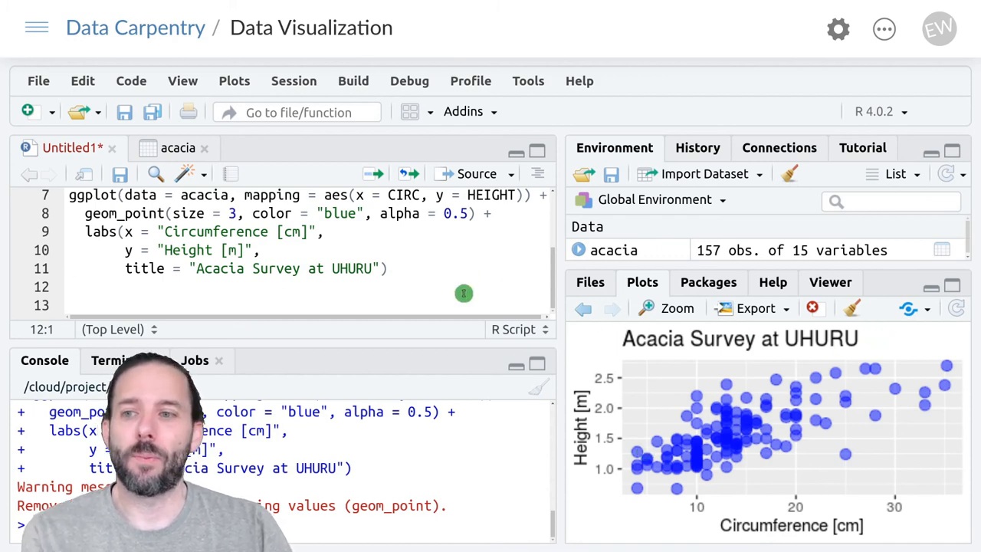